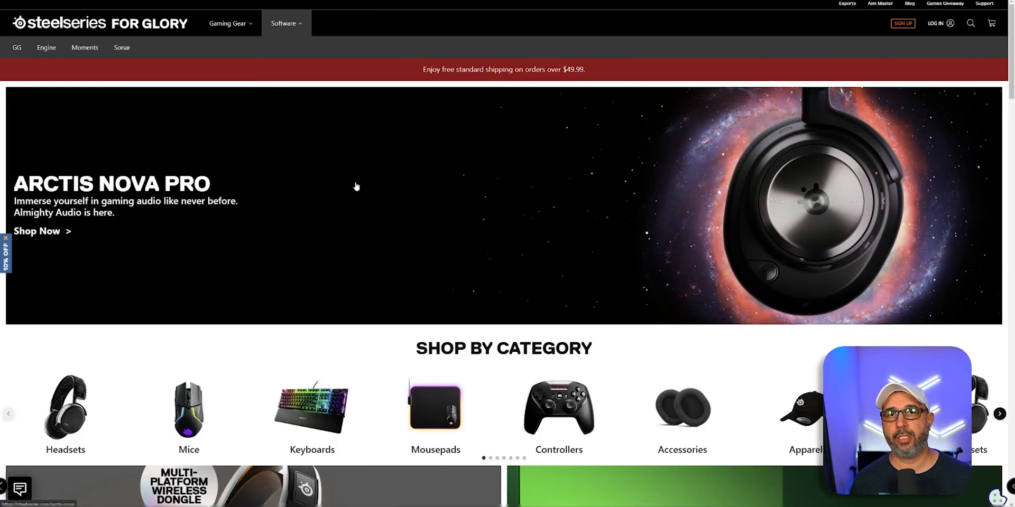
{"action": "mouse_move", "coordinate": [344, 181]}
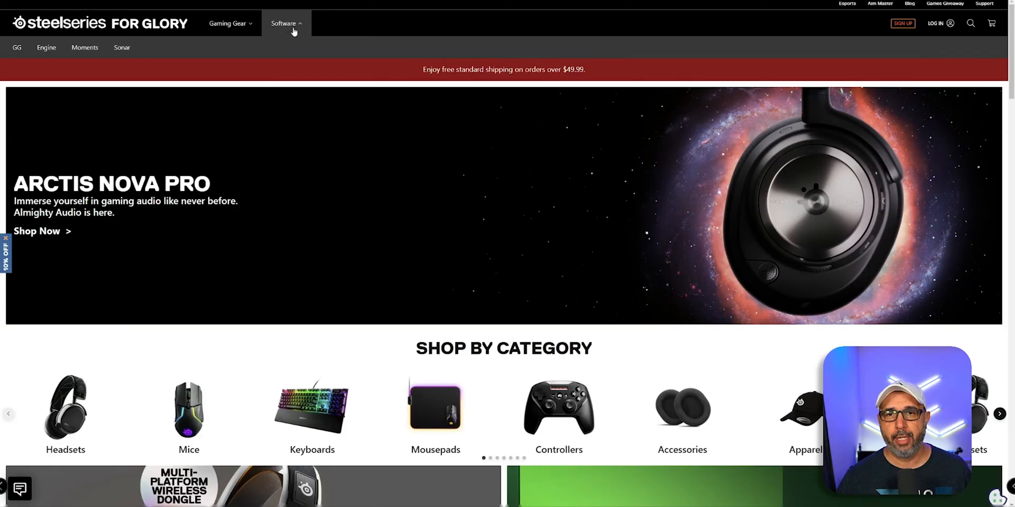
{"action": "mouse_move", "coordinate": [164, 119]}
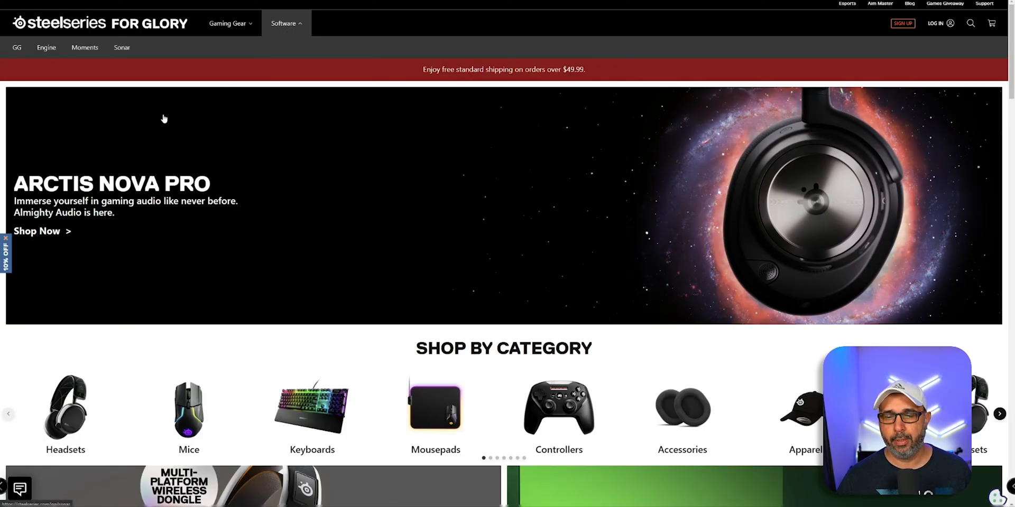
Show the Engine gear page listing the Arctis Nova Pro Wireless headset.
{"action": "left_click", "coordinate": [121, 48]}
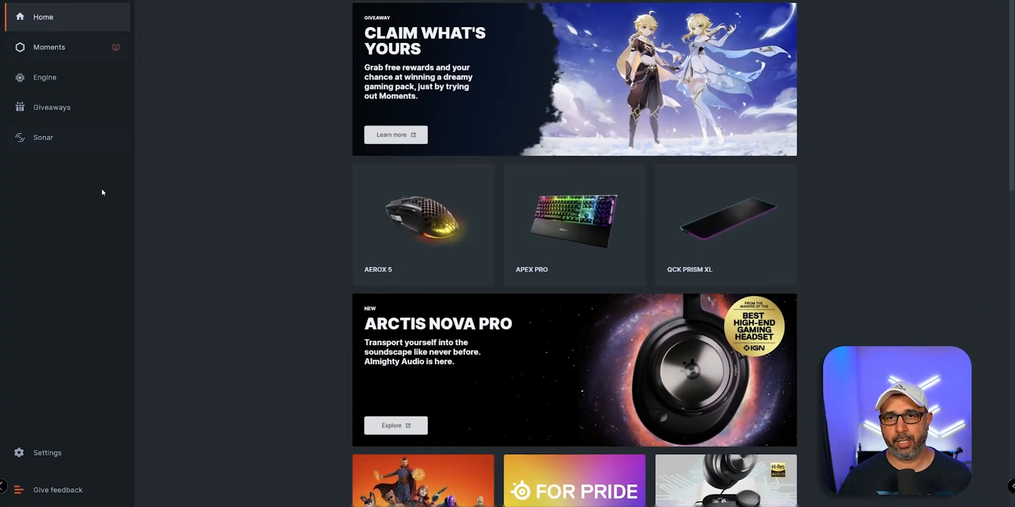
{"action": "mouse_move", "coordinate": [90, 215]}
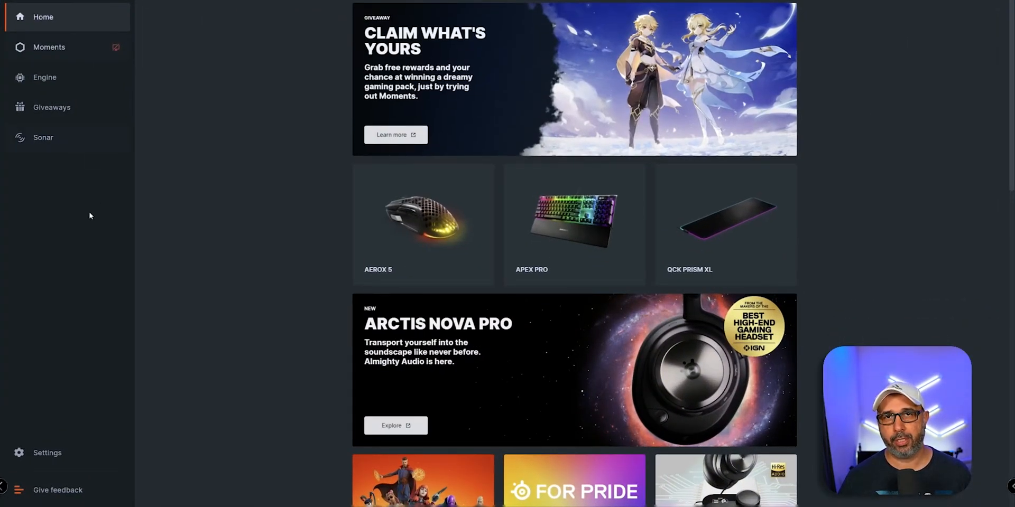
{"action": "mouse_move", "coordinate": [109, 280]}
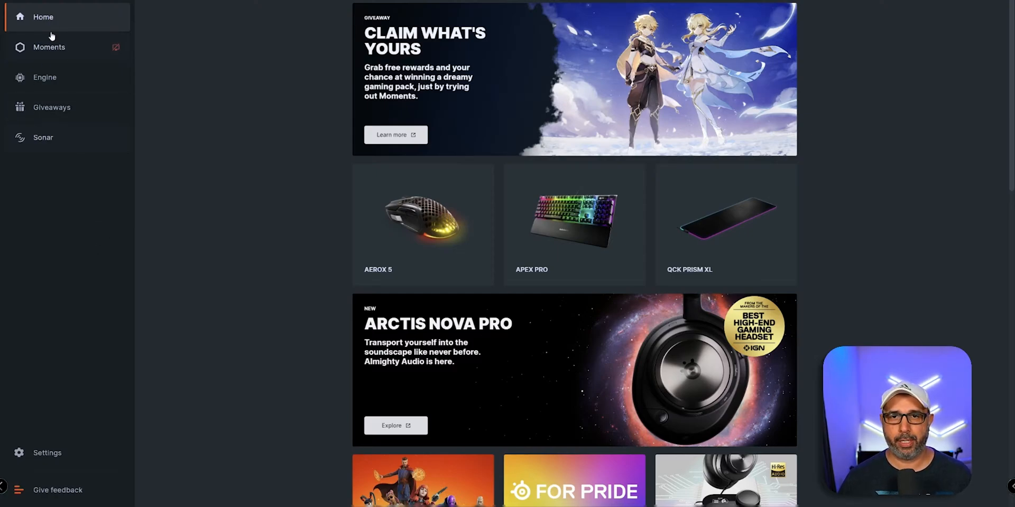
{"action": "mouse_move", "coordinate": [531, 271]}
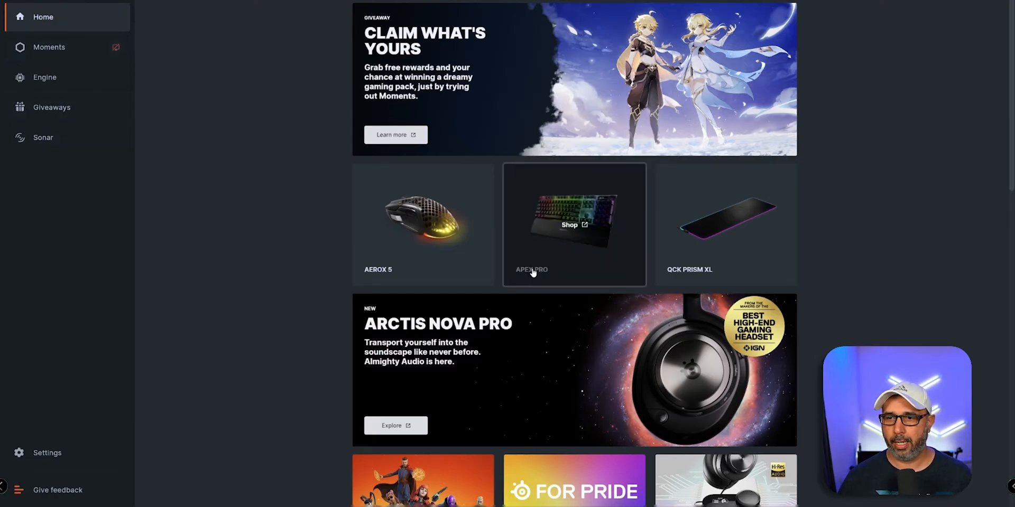
{"action": "left_click", "coordinate": [44, 77]}
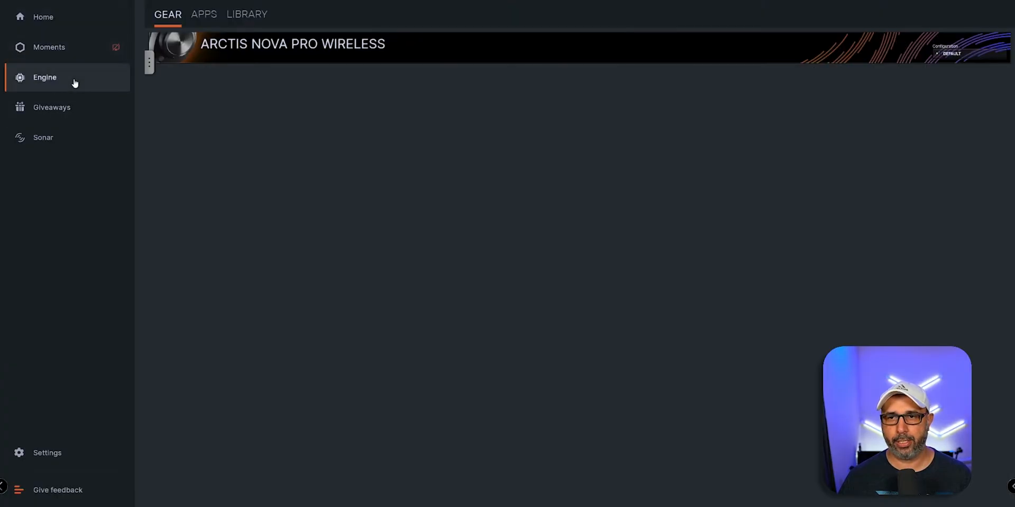
{"action": "mouse_move", "coordinate": [385, 64]}
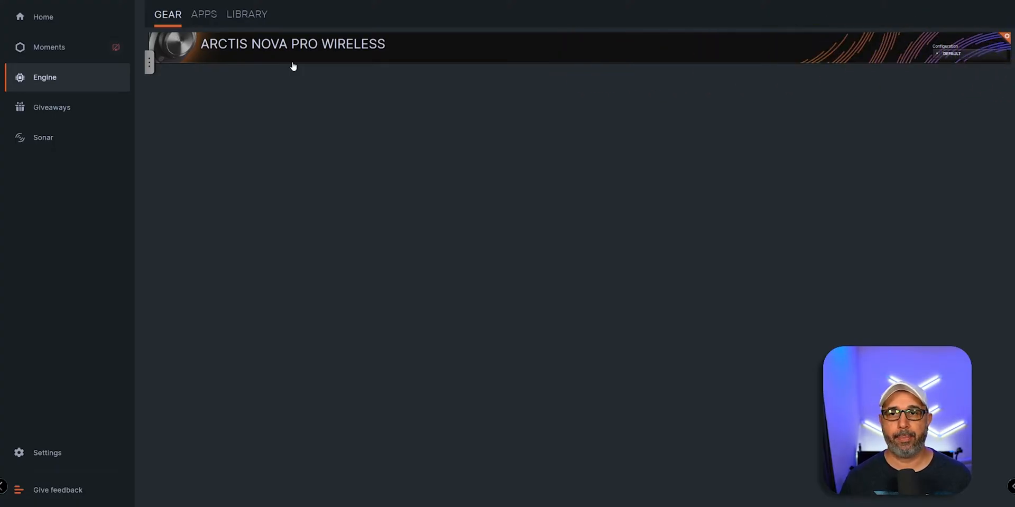
{"action": "mouse_move", "coordinate": [364, 151]}
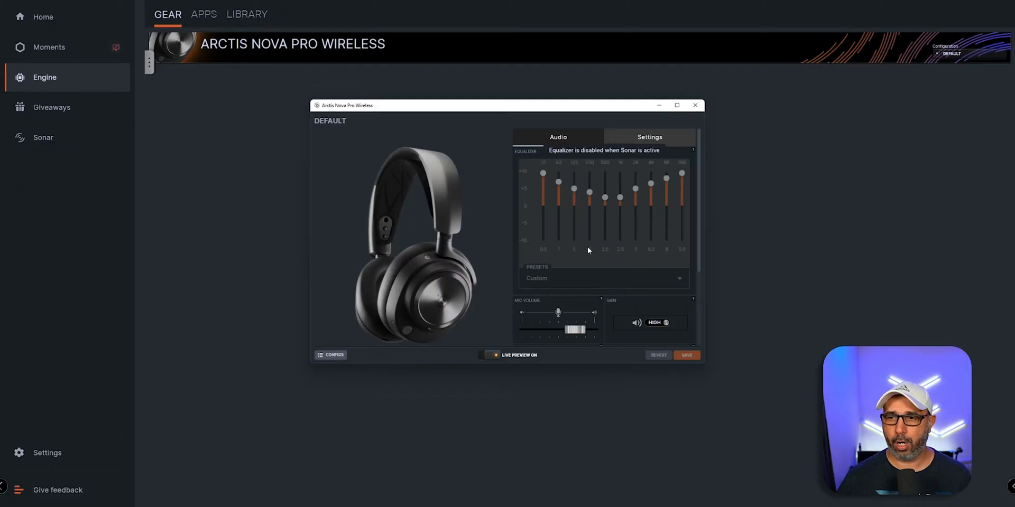
{"action": "mouse_move", "coordinate": [528, 281]}
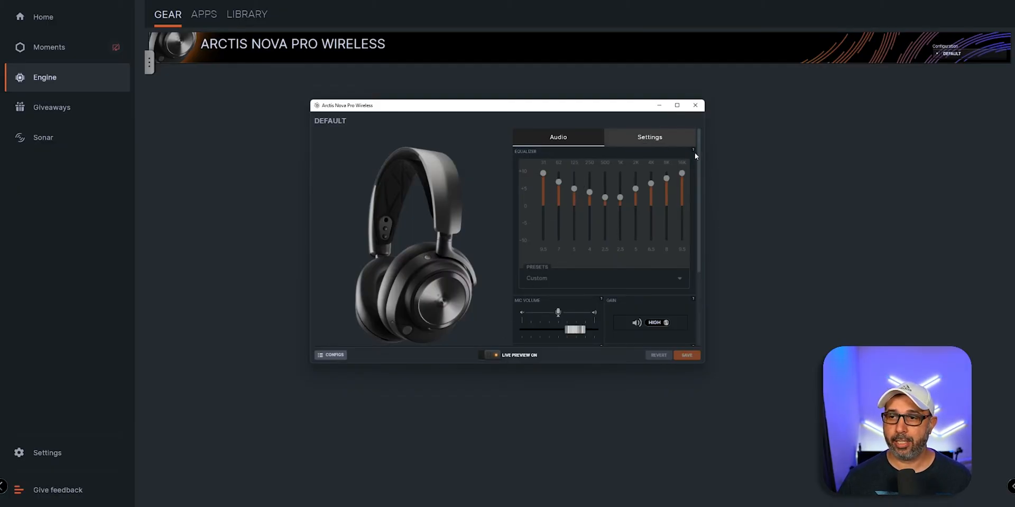
{"action": "mouse_move", "coordinate": [603, 202]}
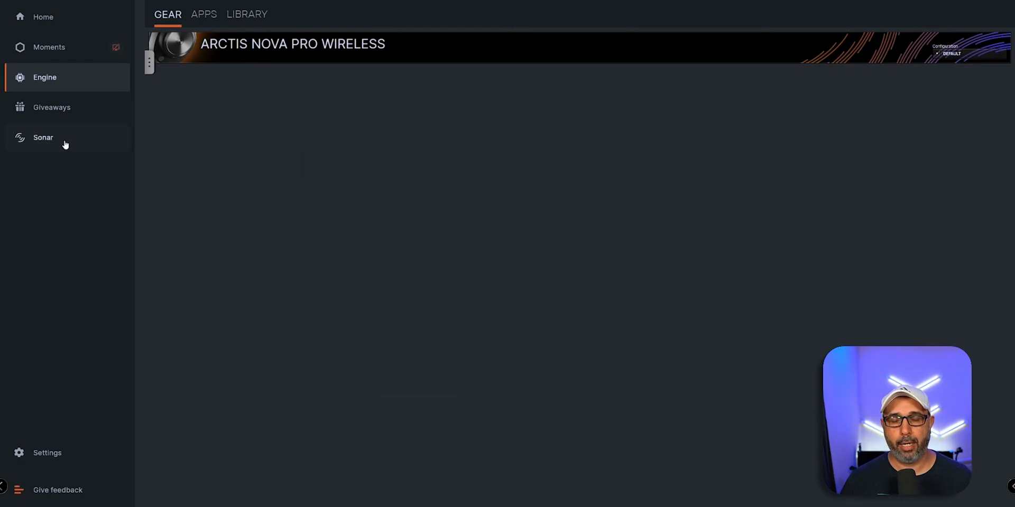
Show the Sonar mixer with Master, Game, Chat and Microphone channels at 0.0 dB.
{"action": "left_click", "coordinate": [42, 138]}
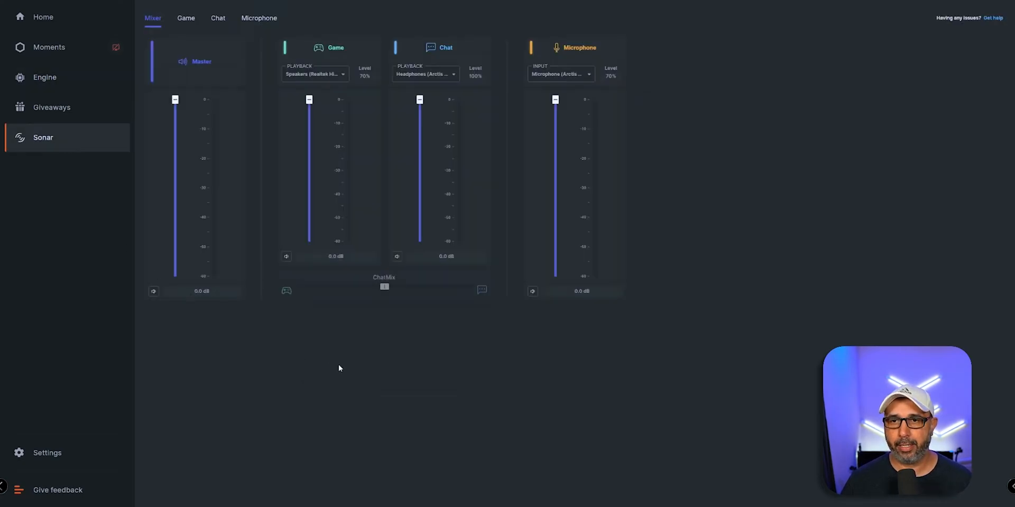
{"action": "mouse_move", "coordinate": [325, 367]}
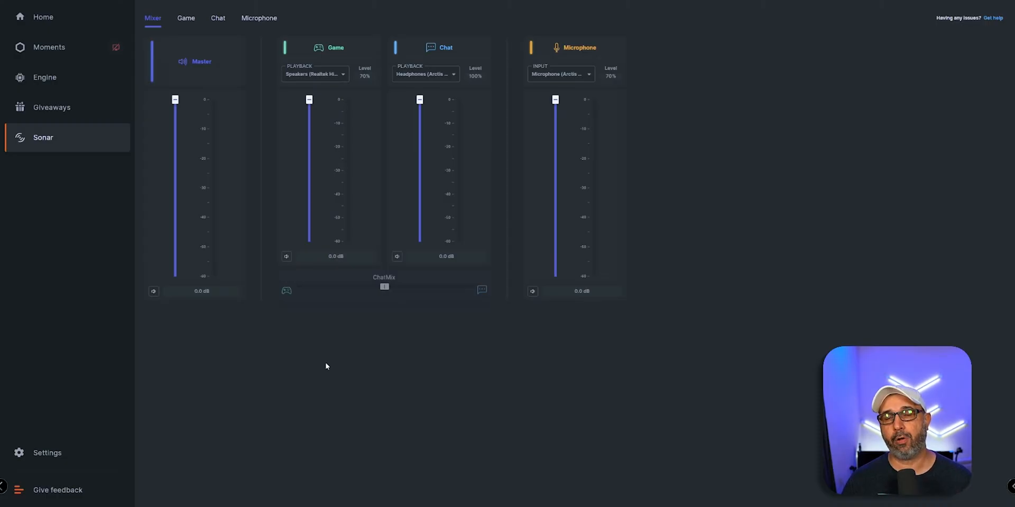
{"action": "mouse_move", "coordinate": [213, 137]}
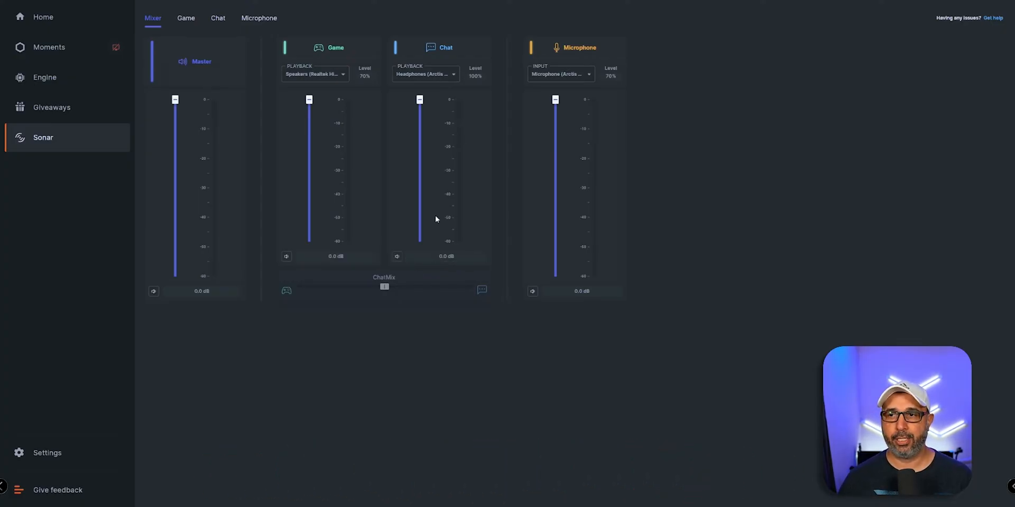
{"action": "mouse_move", "coordinate": [561, 183]}
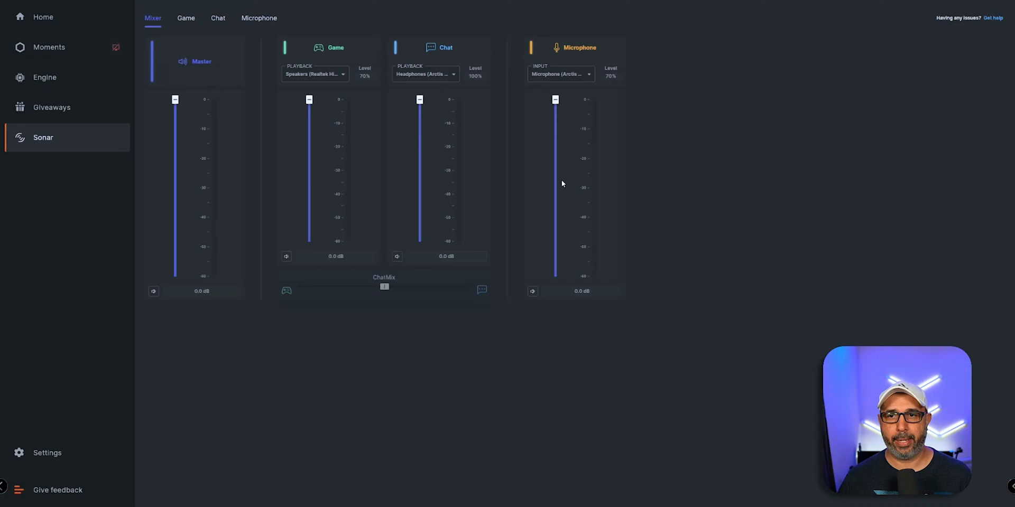
{"action": "mouse_move", "coordinate": [409, 353]}
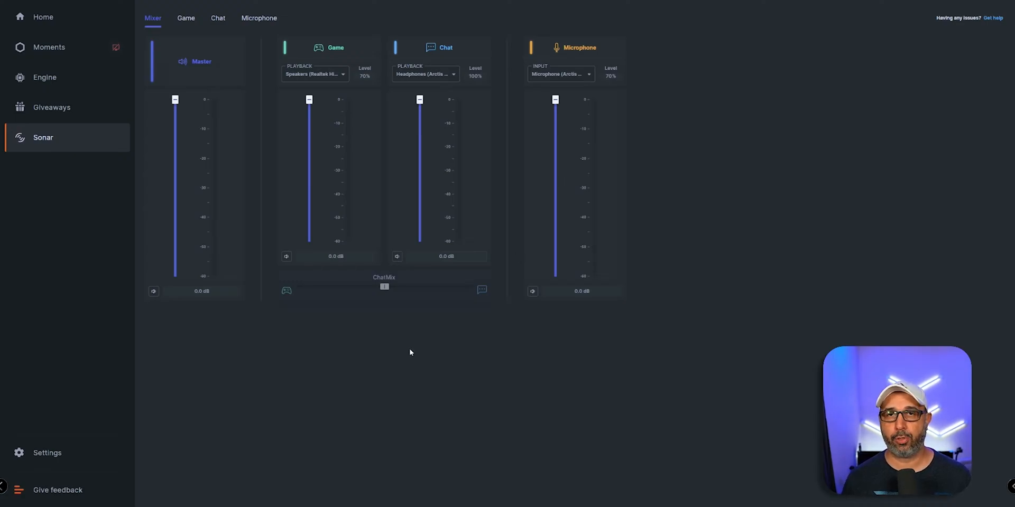
{"action": "mouse_move", "coordinate": [418, 333]}
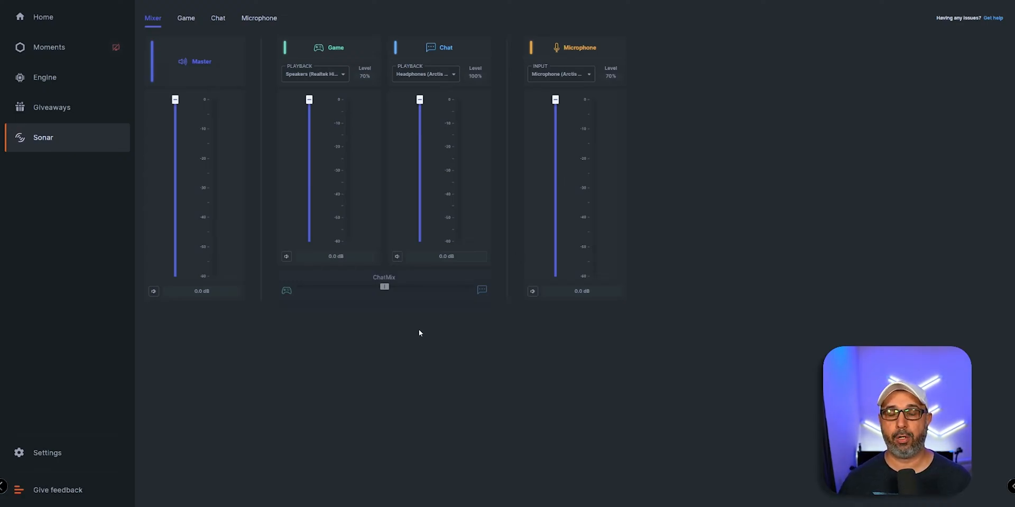
{"action": "mouse_move", "coordinate": [388, 220]}
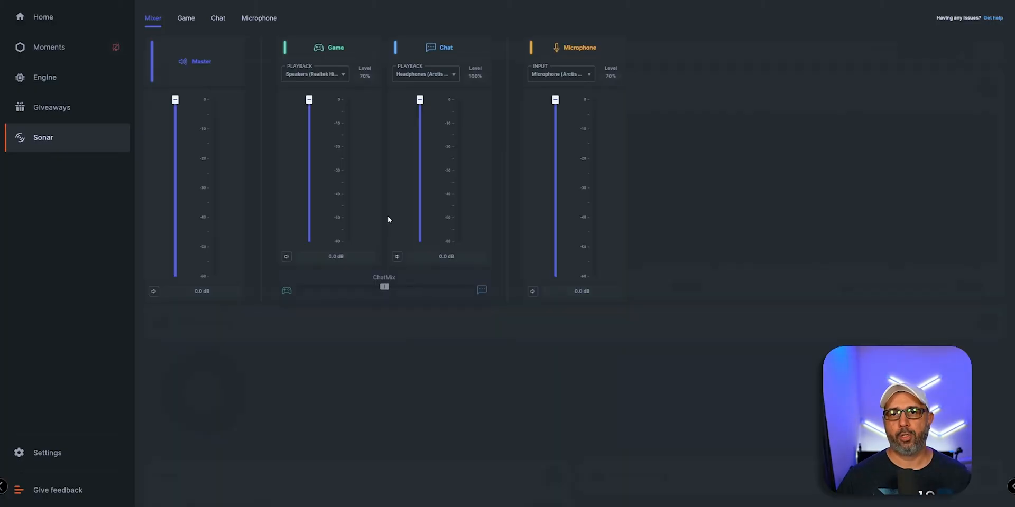
Browse the Game configuration presets (COD Warzone, CS:GO, Forza Horizon 5) toward Movie: Immersion.
{"action": "left_click", "coordinate": [186, 17]}
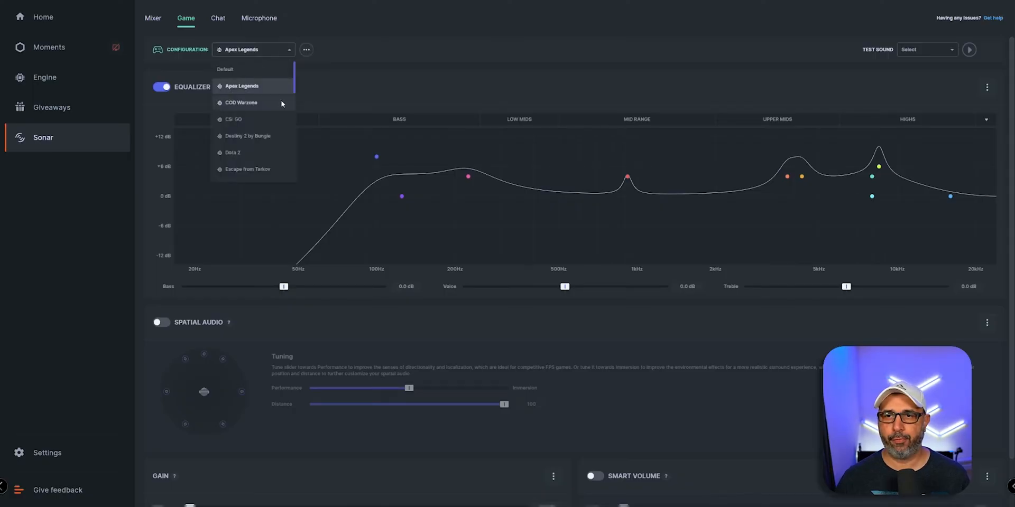
{"action": "mouse_move", "coordinate": [268, 107]}
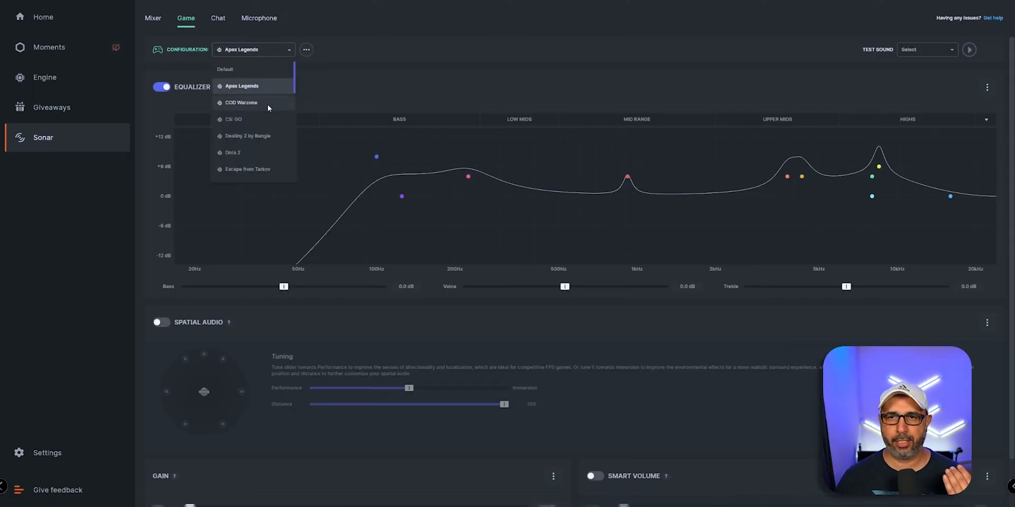
{"action": "left_click", "coordinate": [241, 103]}
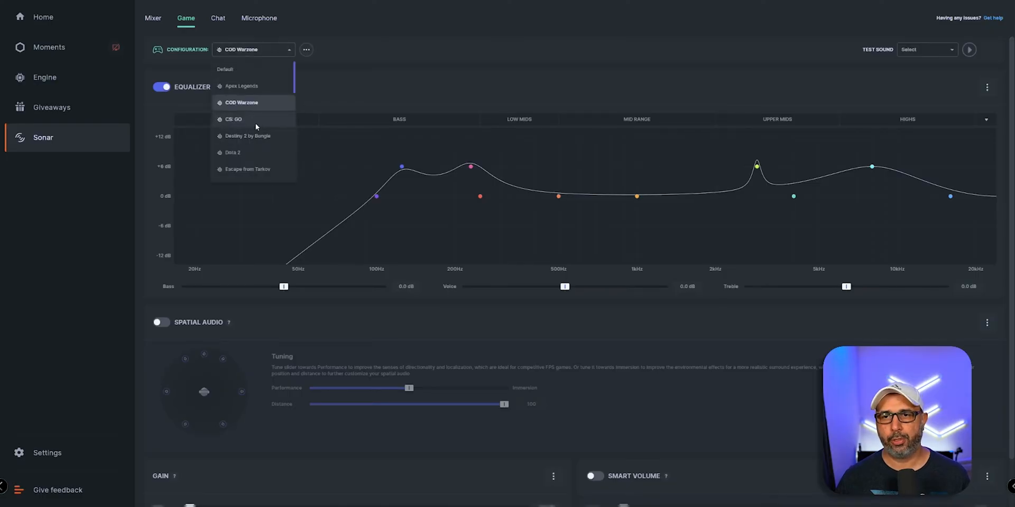
{"action": "left_click", "coordinate": [232, 120]}
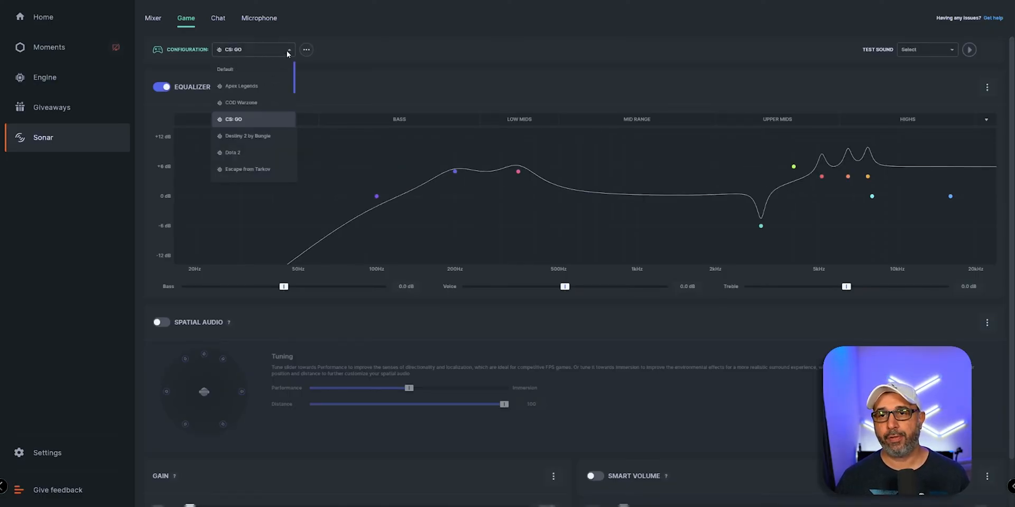
{"action": "scroll", "scroll_direction": "down", "scroll_amount": 3}
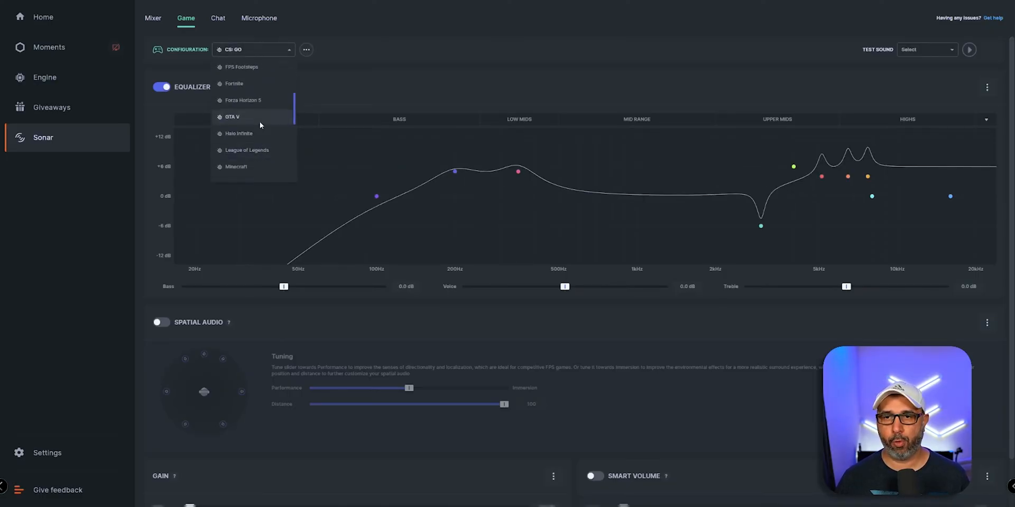
{"action": "mouse_move", "coordinate": [243, 100]}
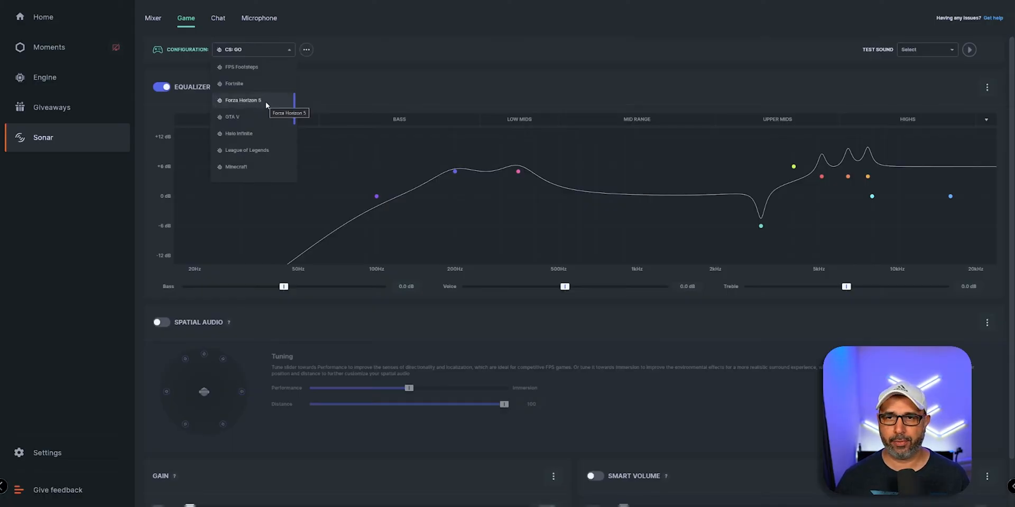
{"action": "left_click", "coordinate": [243, 100]}
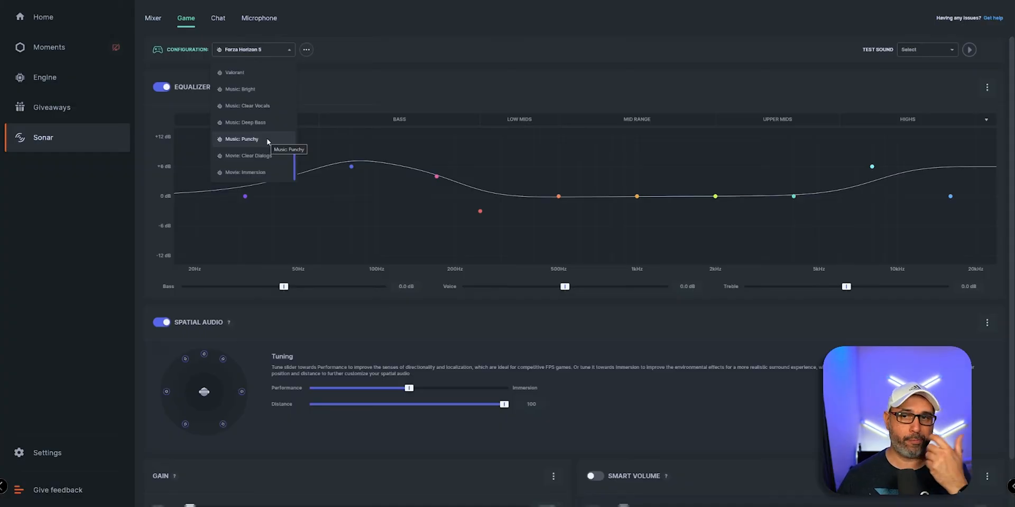
{"action": "mouse_move", "coordinate": [268, 123]}
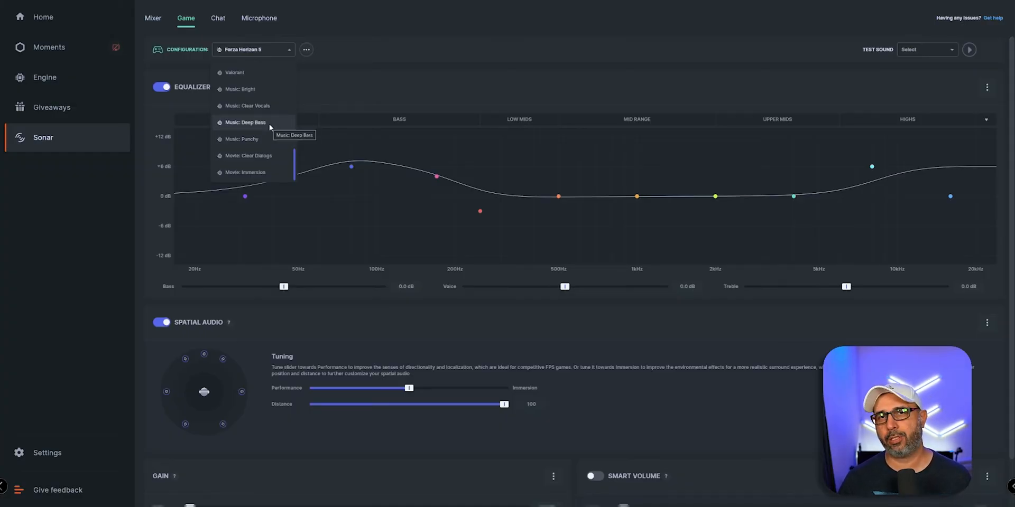
{"action": "scroll", "scroll_direction": "up", "scroll_amount": 3}
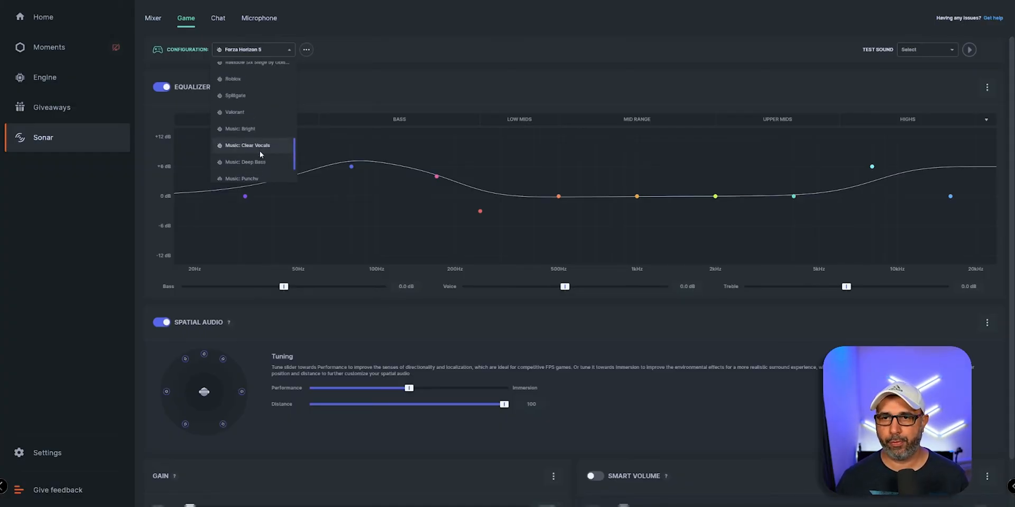
{"action": "scroll", "scroll_direction": "down", "scroll_amount": 3}
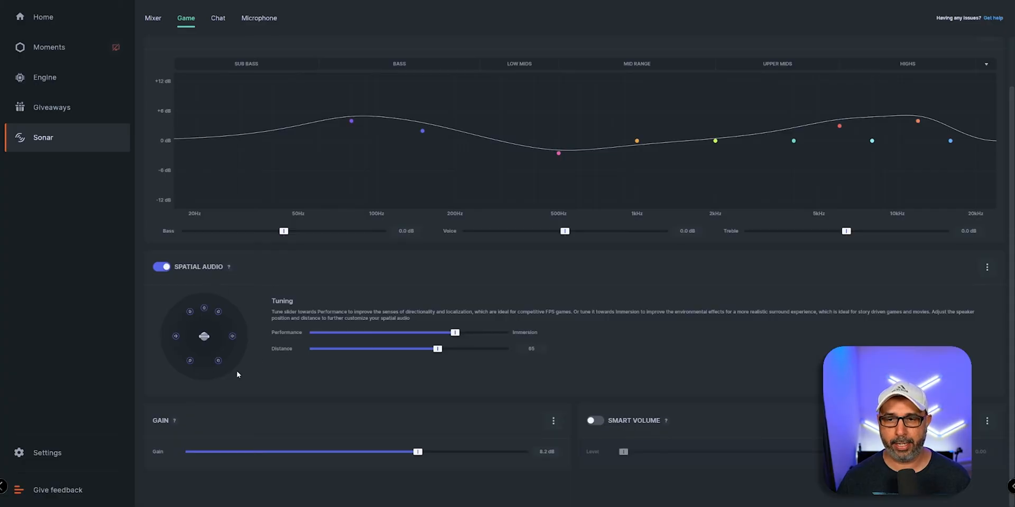
{"action": "mouse_move", "coordinate": [388, 341]}
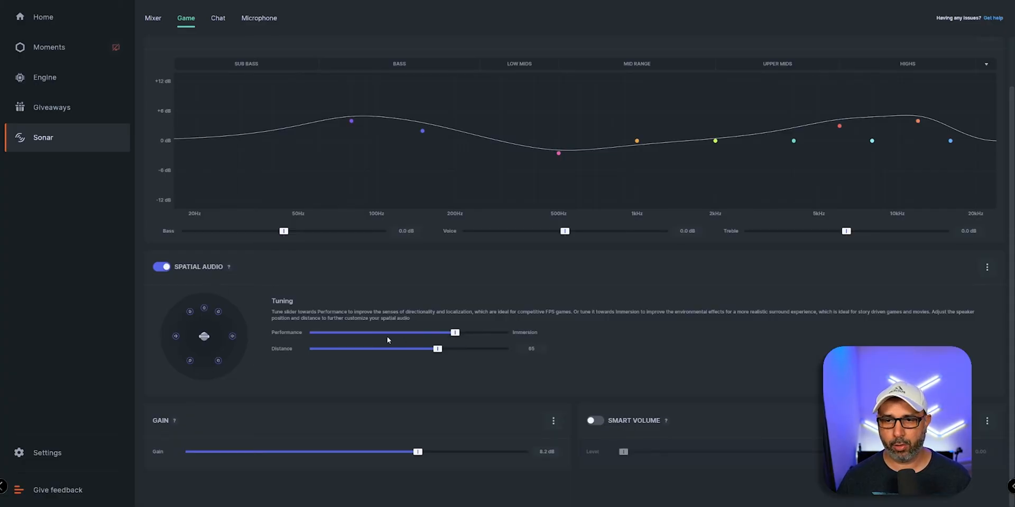
{"action": "mouse_move", "coordinate": [517, 335]}
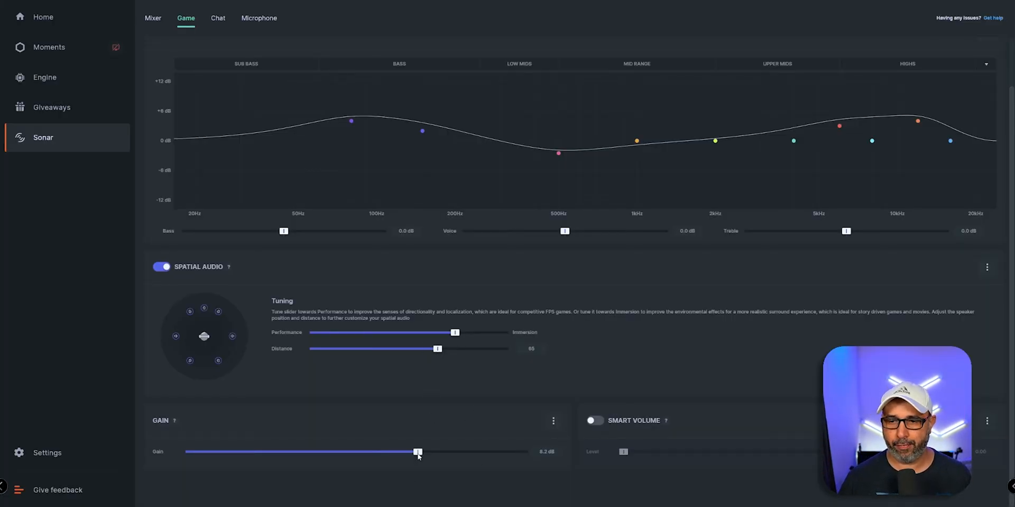
{"action": "mouse_move", "coordinate": [675, 426]}
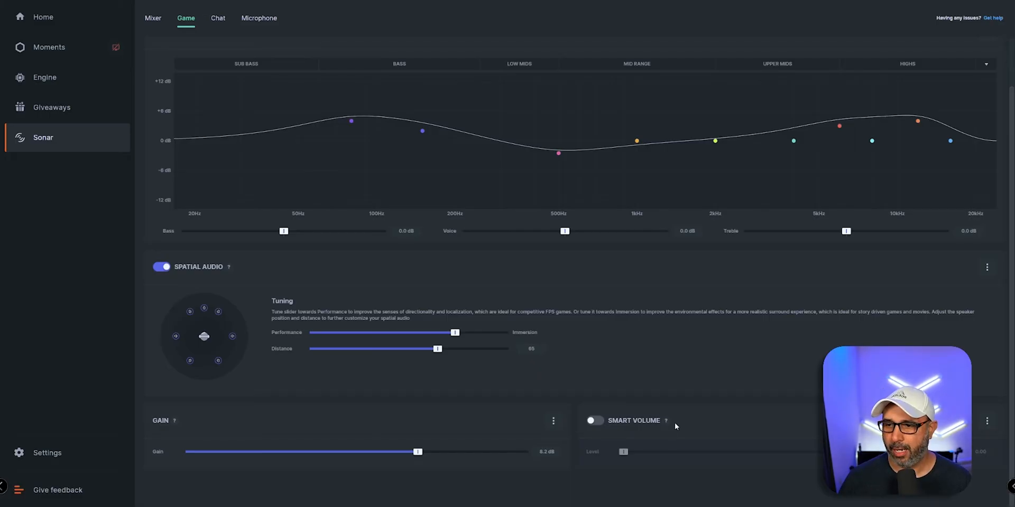
{"action": "mouse_move", "coordinate": [719, 416]}
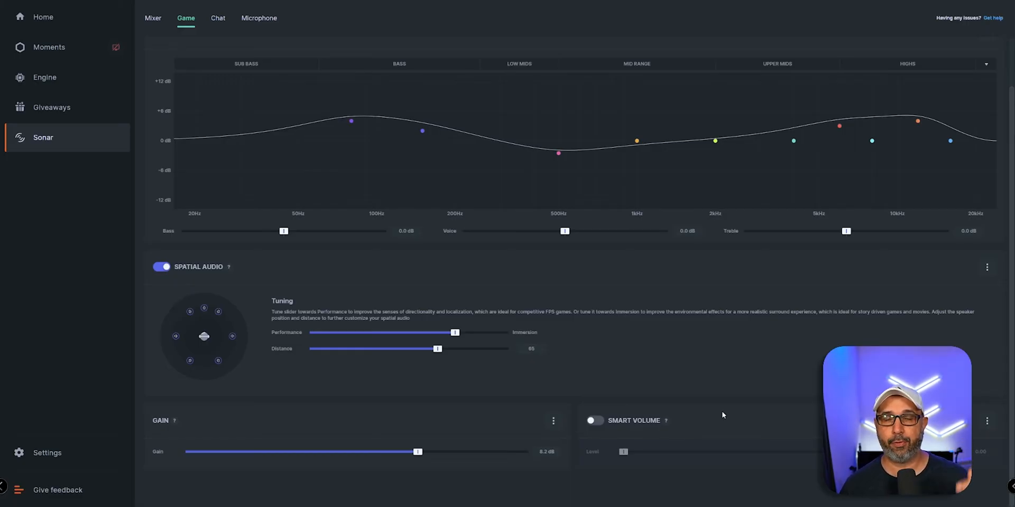
{"action": "scroll", "scroll_direction": "up", "scroll_amount": 3}
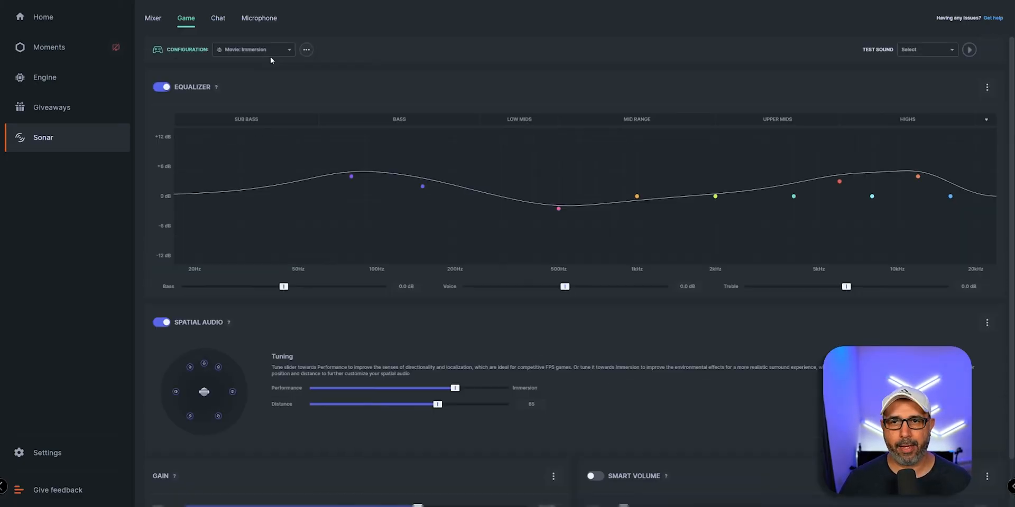
{"action": "mouse_move", "coordinate": [356, 187]}
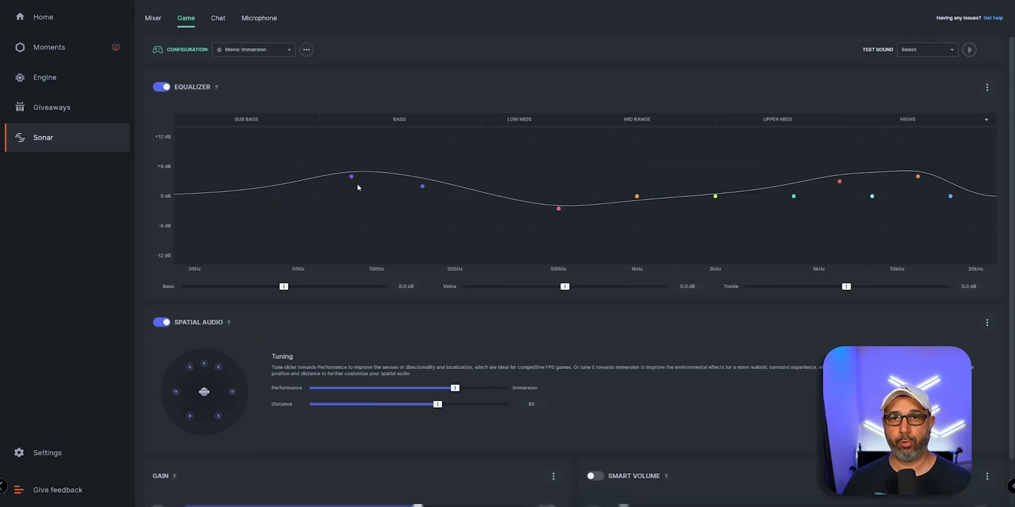
{"action": "mouse_move", "coordinate": [220, 22]}
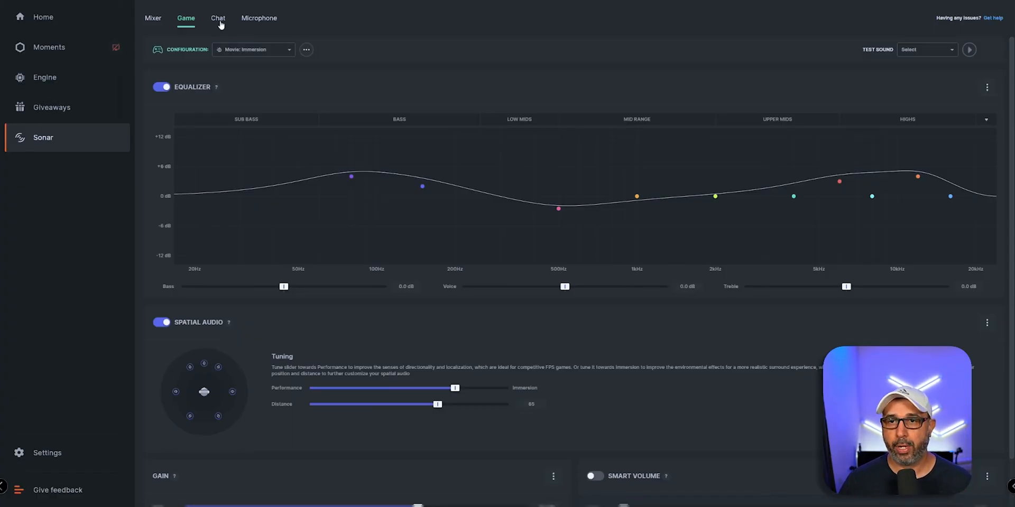
Review the Chat settings with Balanced preset and ClearCast, then return to the Mixer.
{"action": "left_click", "coordinate": [218, 18]}
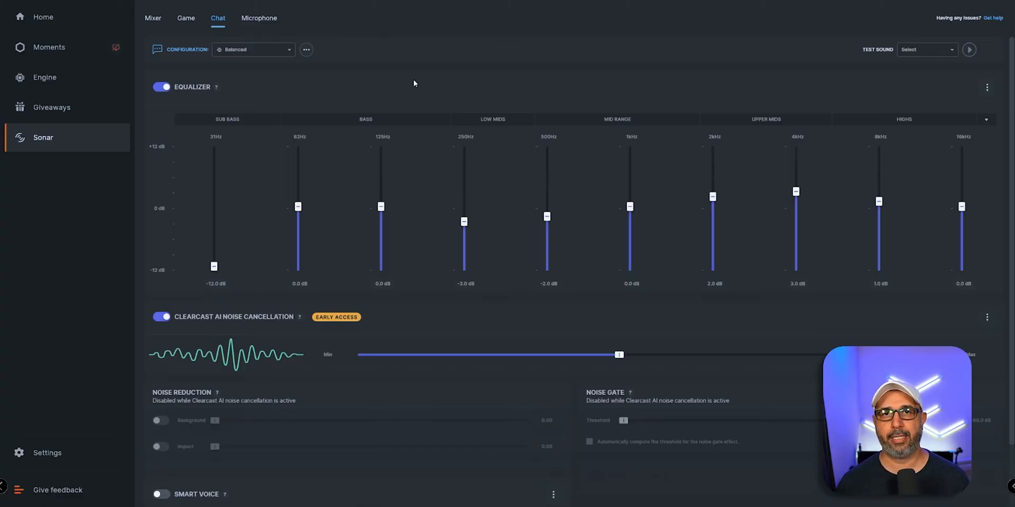
{"action": "mouse_move", "coordinate": [390, 111]}
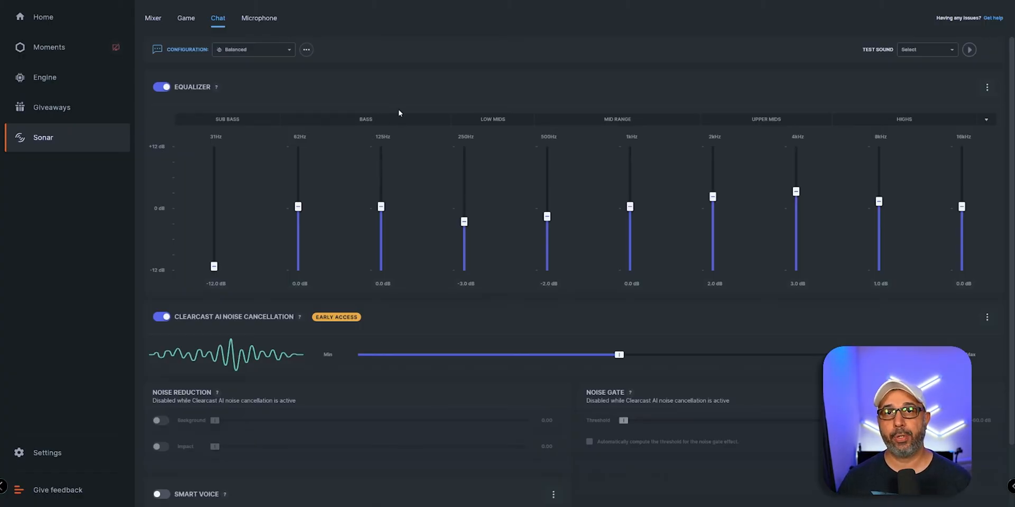
{"action": "mouse_move", "coordinate": [283, 62]}
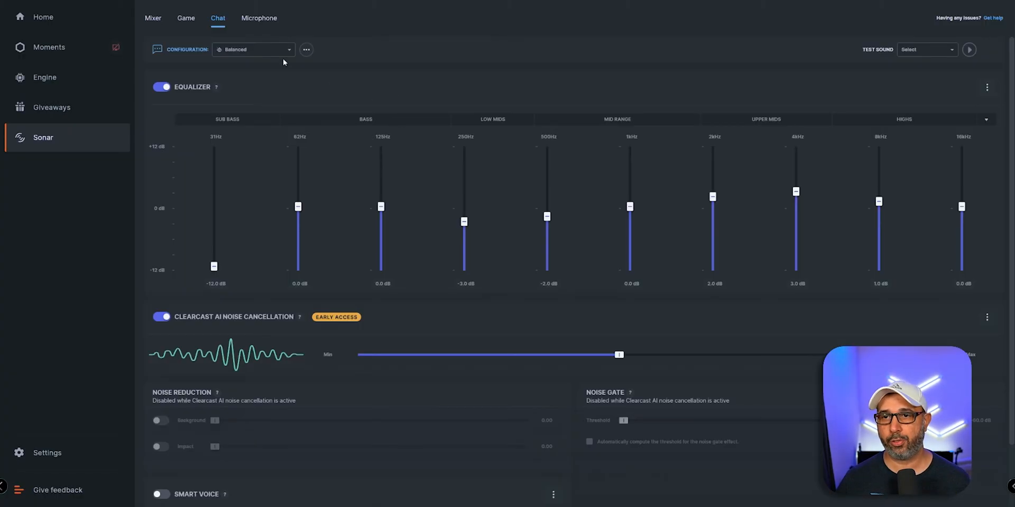
{"action": "left_click", "coordinate": [152, 18]}
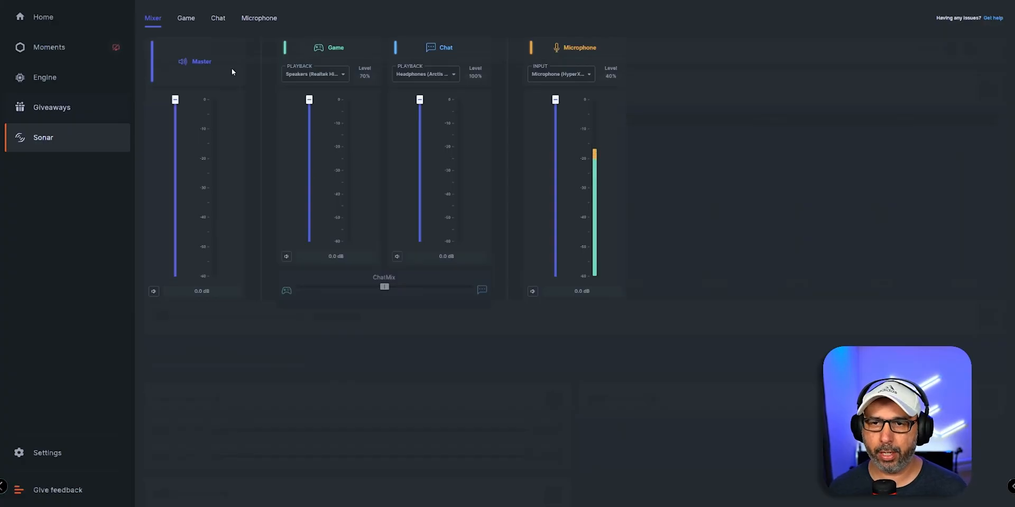
Switch on ClearCast AI noise cancellation and the equalizer for the microphone channel.
{"action": "left_click", "coordinate": [258, 18]}
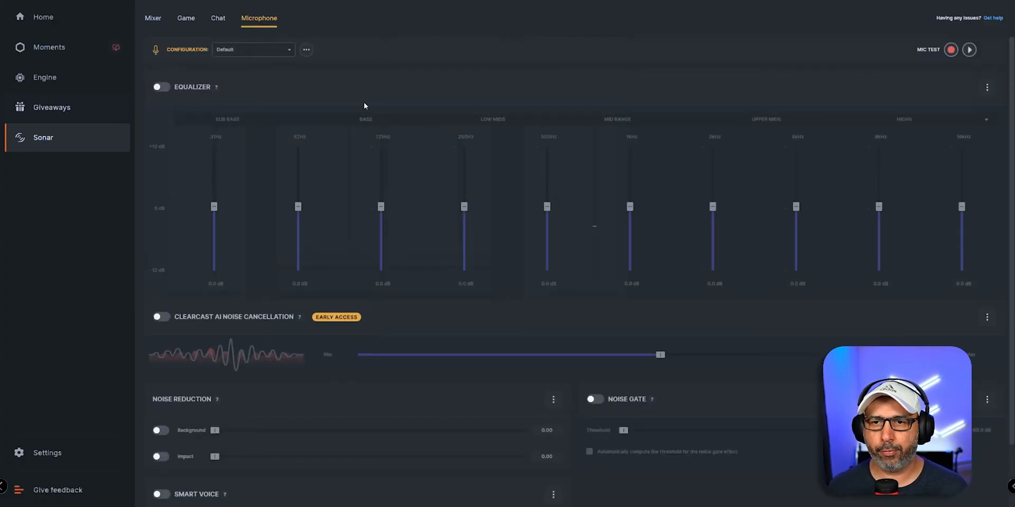
{"action": "mouse_move", "coordinate": [229, 98]}
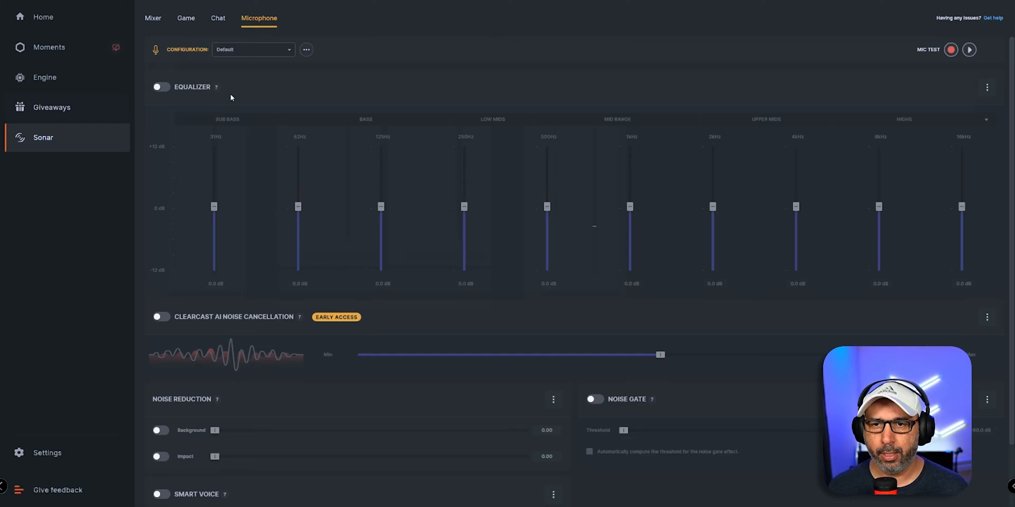
{"action": "left_click", "coordinate": [160, 316]}
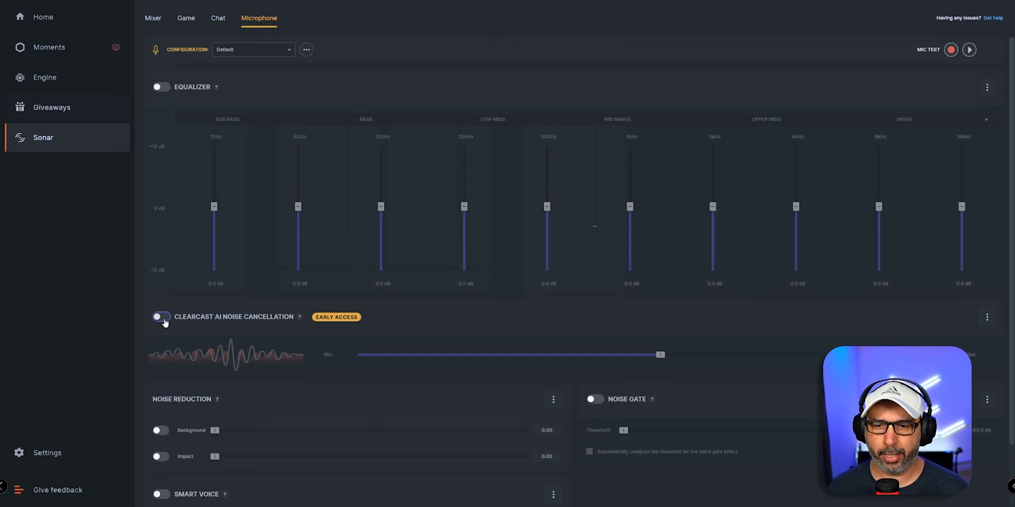
{"action": "left_click", "coordinate": [160, 316]}
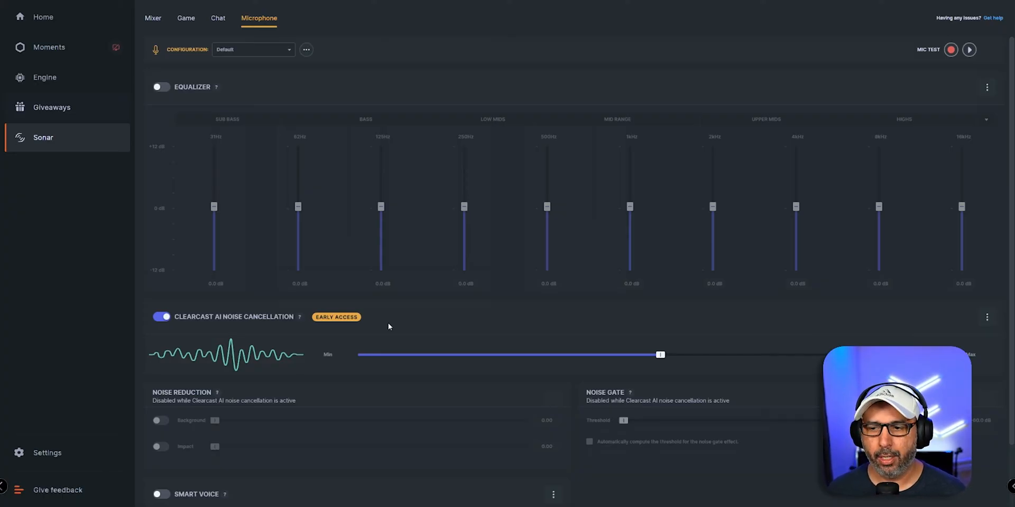
{"action": "left_click", "coordinate": [160, 87]}
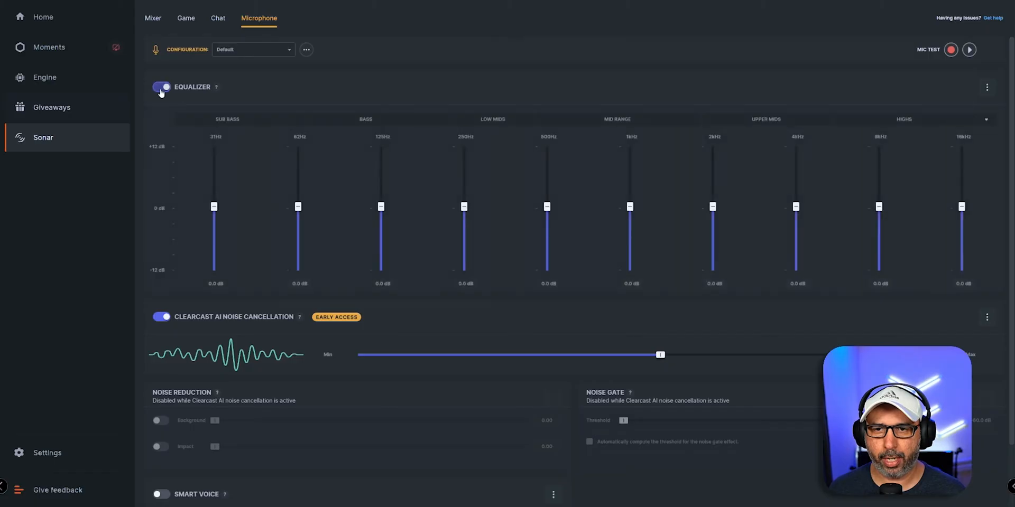
{"action": "left_click", "coordinate": [161, 87]}
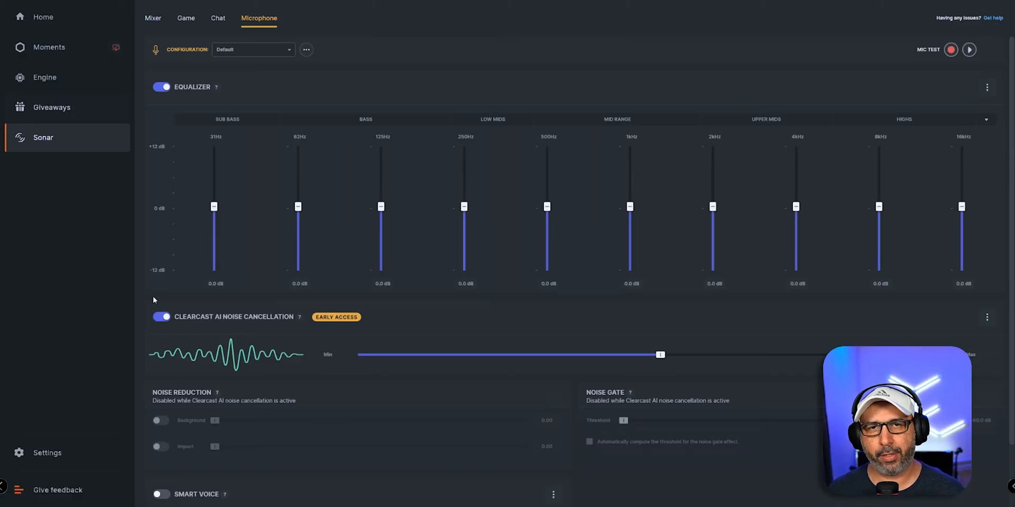
{"action": "mouse_move", "coordinate": [342, 412]}
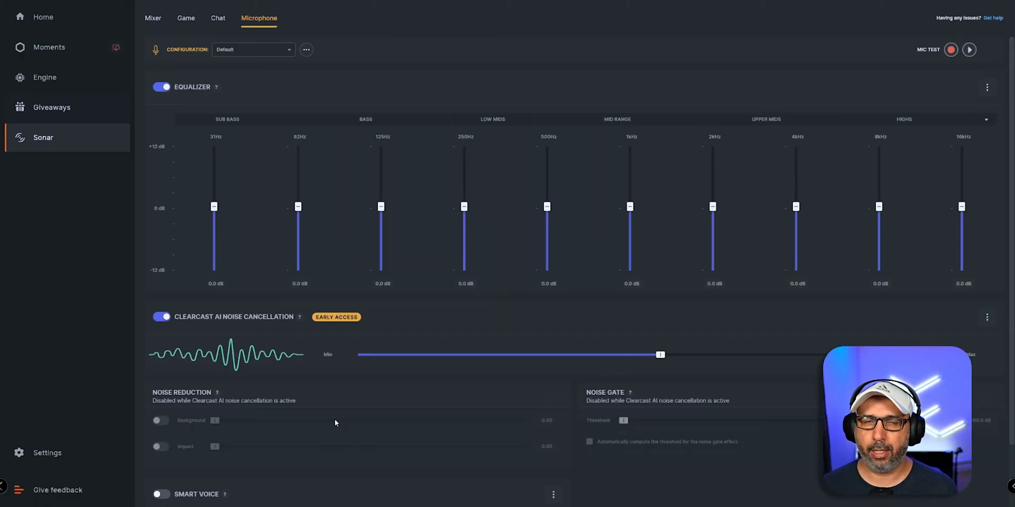
{"action": "mouse_move", "coordinate": [266, 98]}
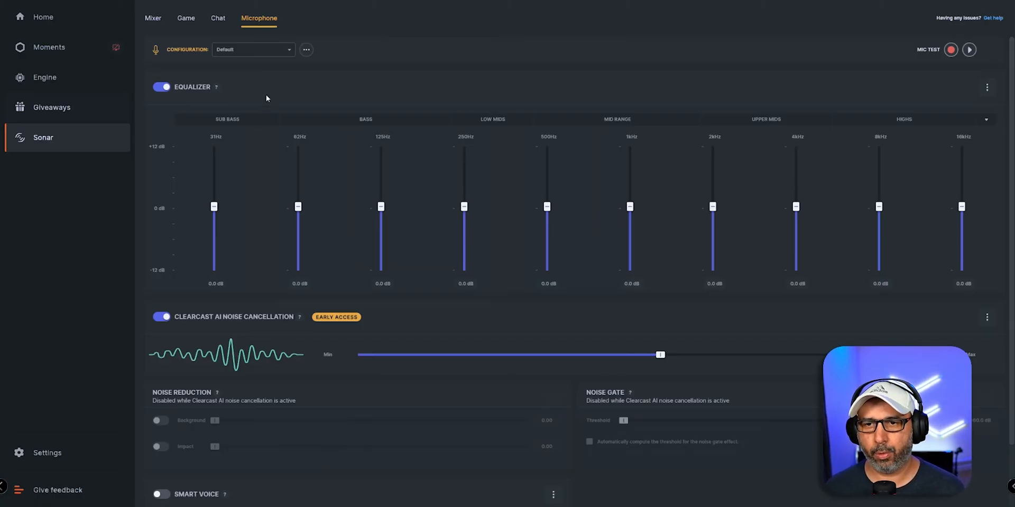
{"action": "mouse_move", "coordinate": [281, 82]}
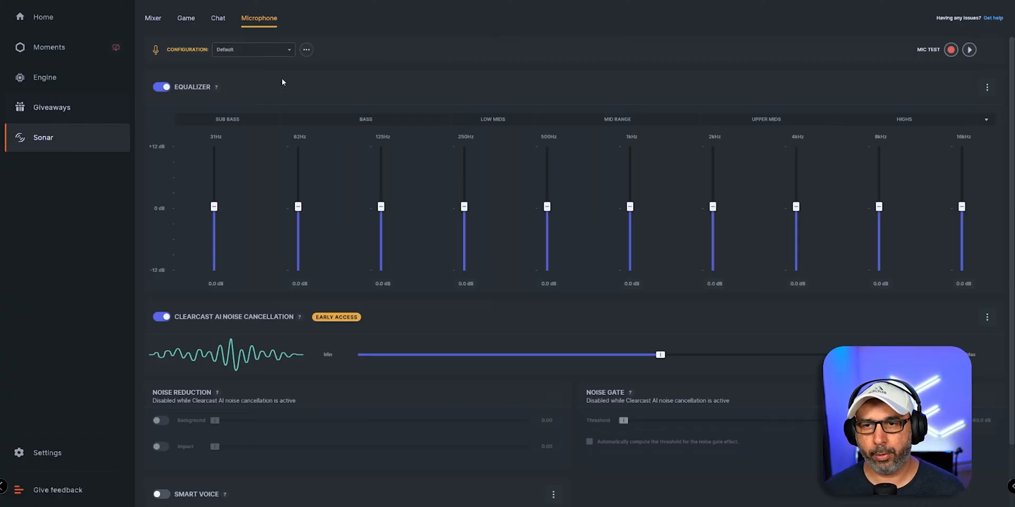
{"action": "left_click", "coordinate": [253, 50]}
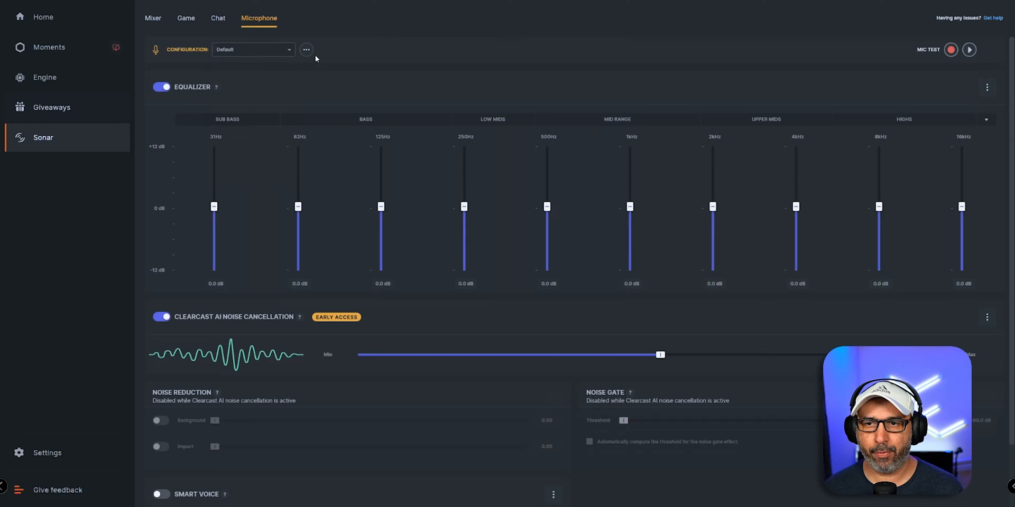
Select the HYPERX QUAD microphone configuration preset, then return to the mixer overview.
{"action": "left_click", "coordinate": [306, 50]}
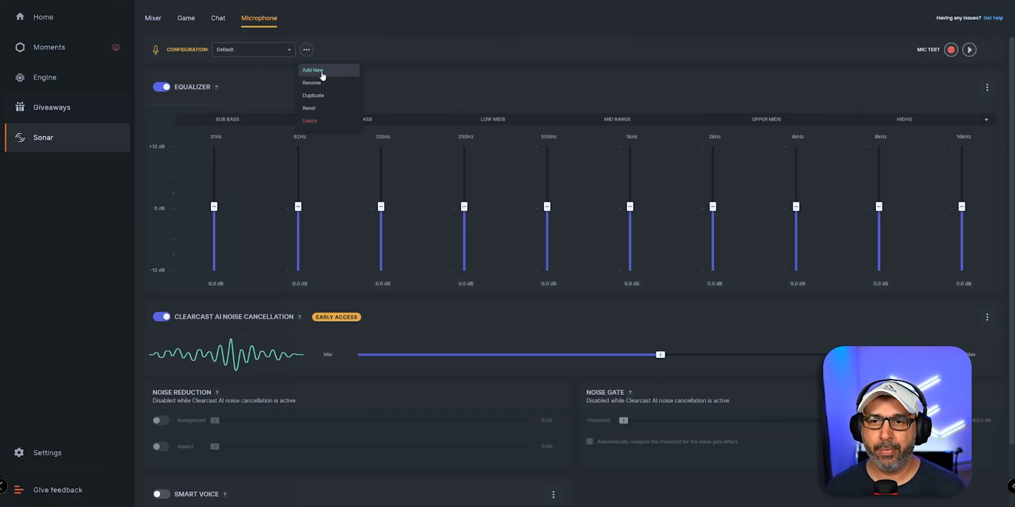
{"action": "left_click", "coordinate": [288, 50]}
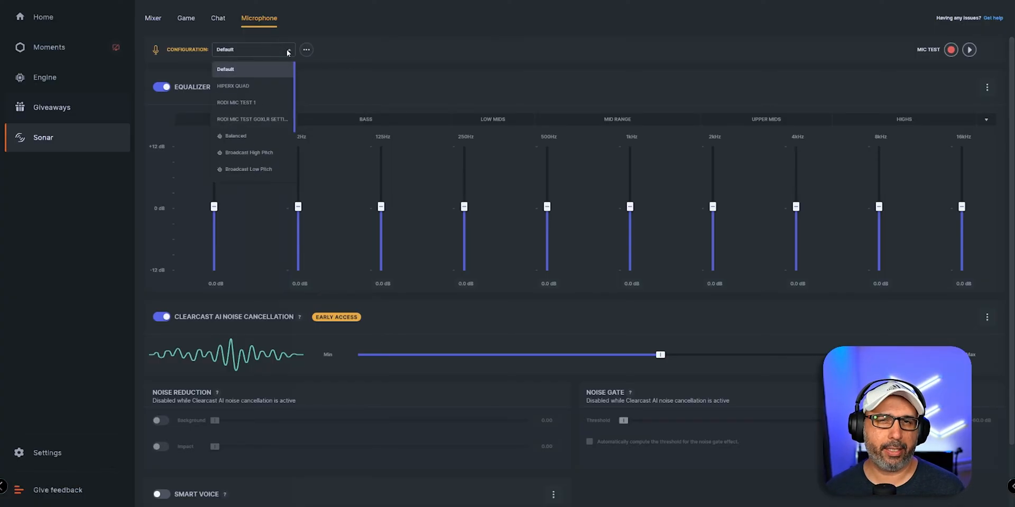
{"action": "mouse_move", "coordinate": [243, 86]}
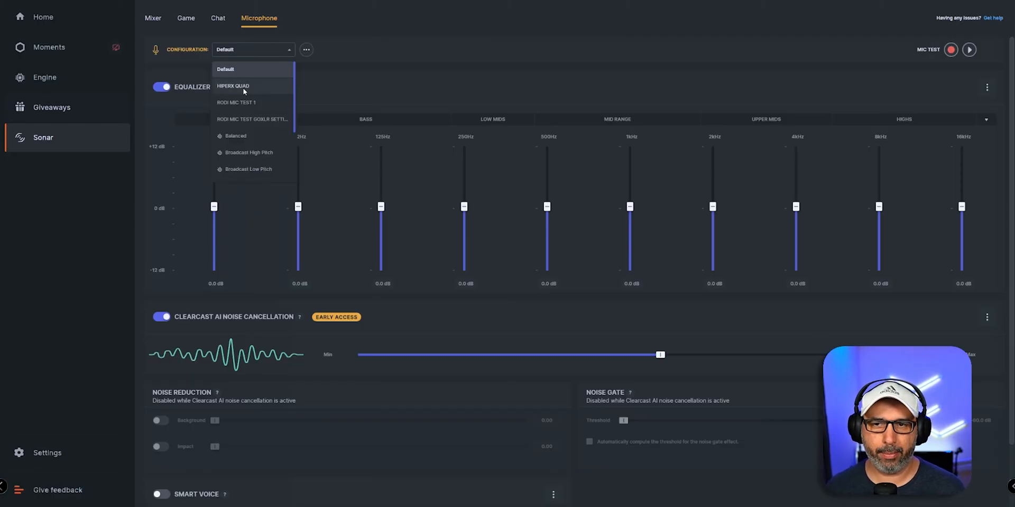
{"action": "left_click", "coordinate": [232, 86]}
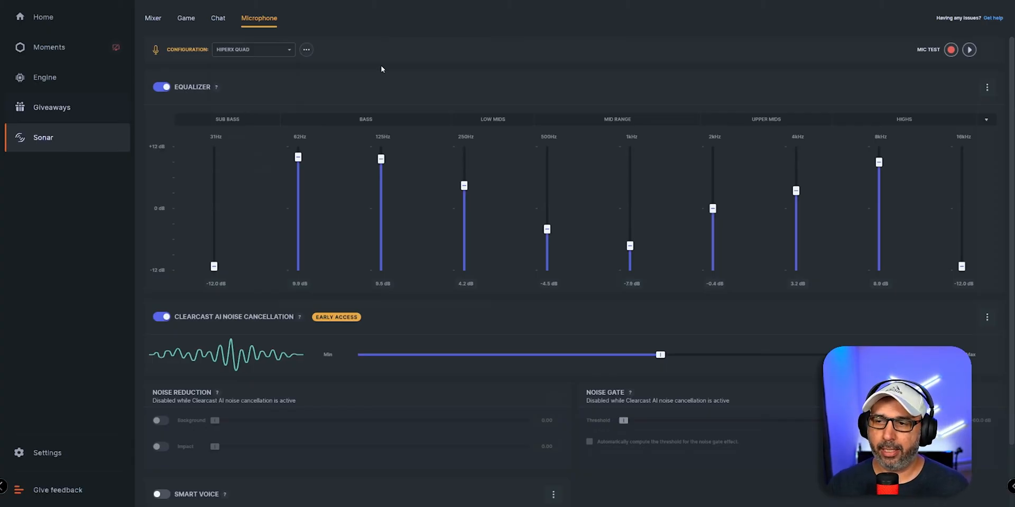
{"action": "mouse_move", "coordinate": [523, 223]}
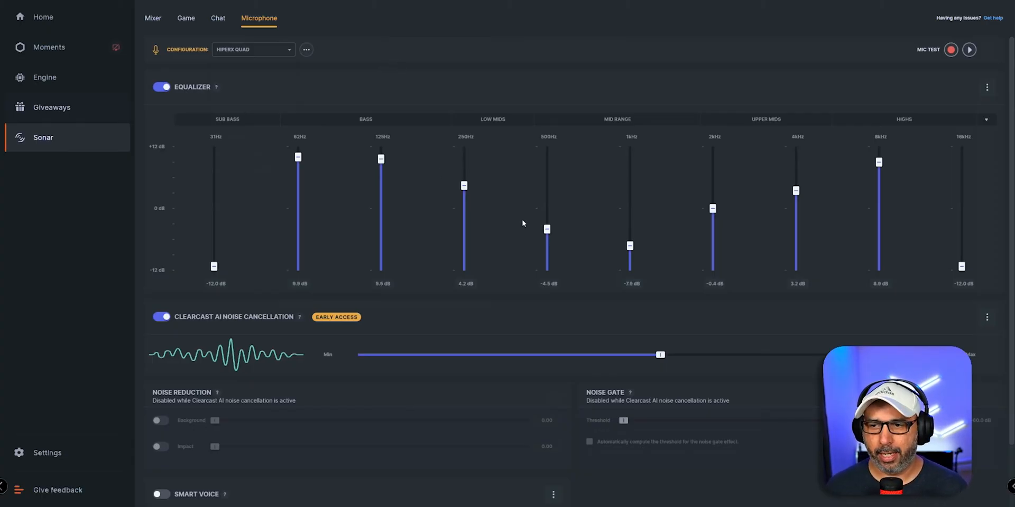
{"action": "mouse_move", "coordinate": [462, 385]}
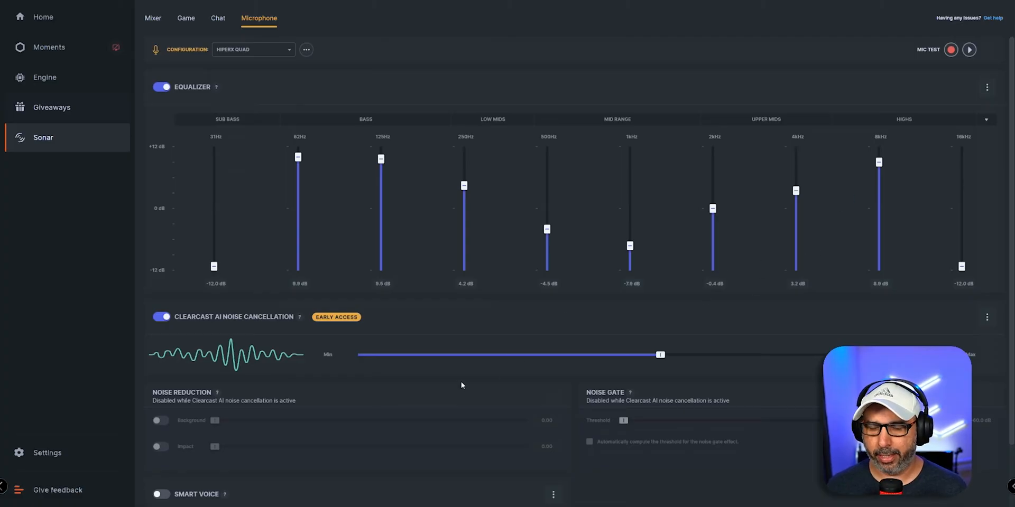
{"action": "mouse_move", "coordinate": [142, 327]}
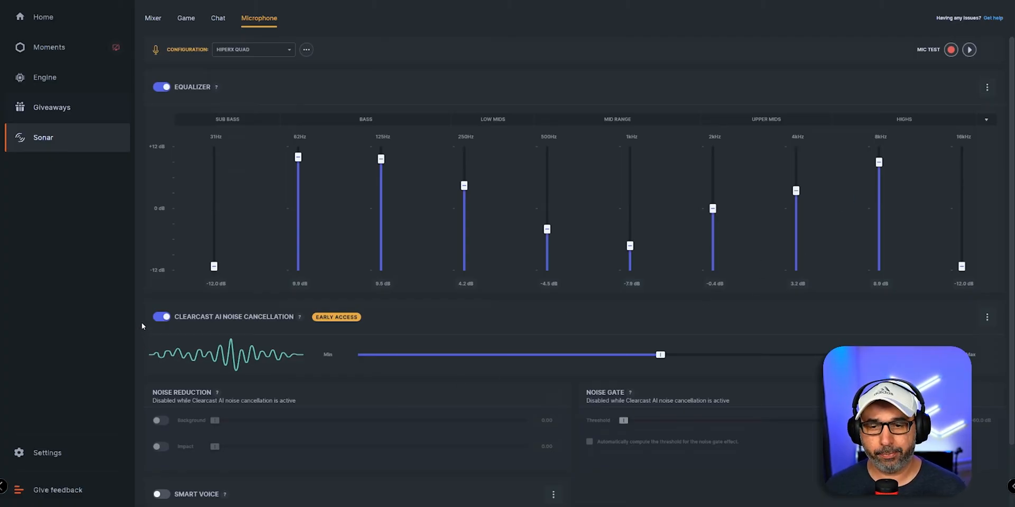
{"action": "mouse_move", "coordinate": [353, 489]}
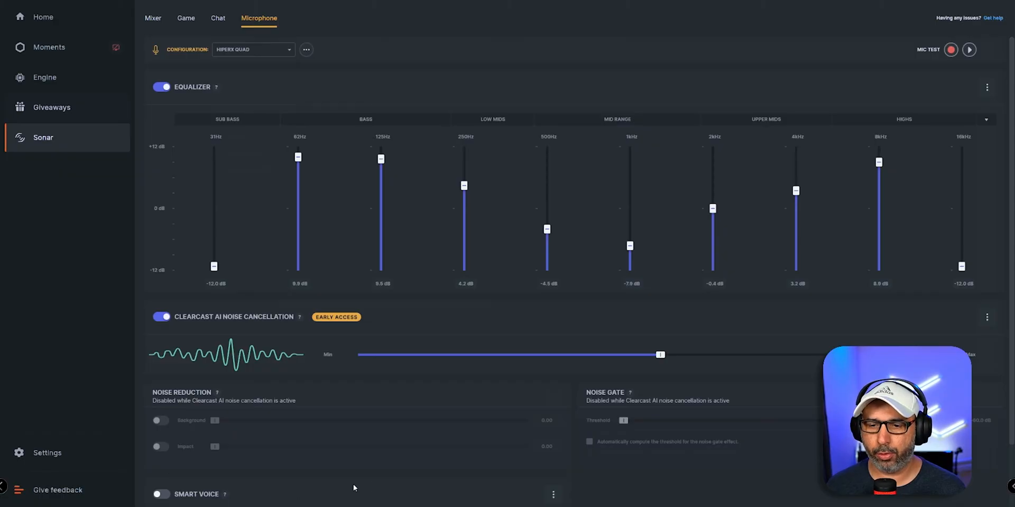
{"action": "mouse_move", "coordinate": [186, 500]}
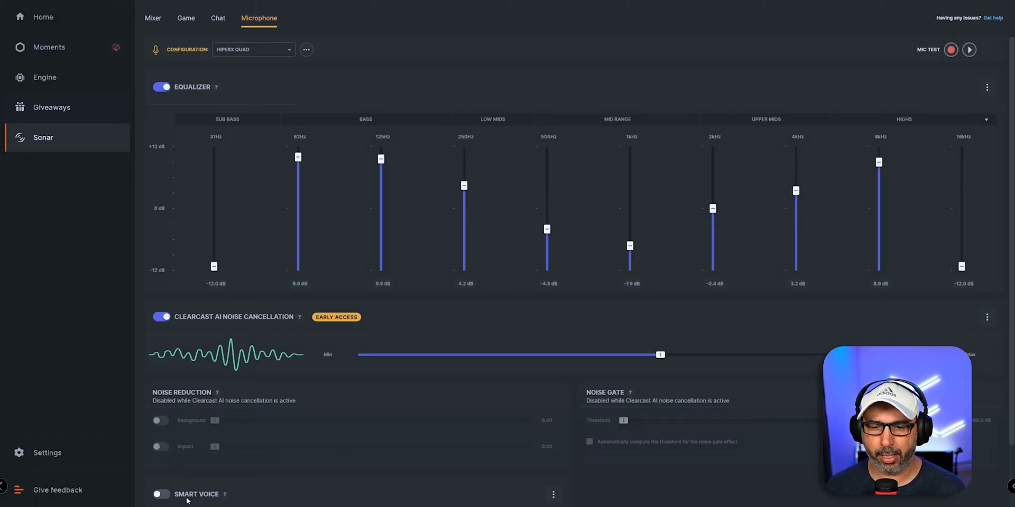
{"action": "mouse_move", "coordinate": [323, 454]}
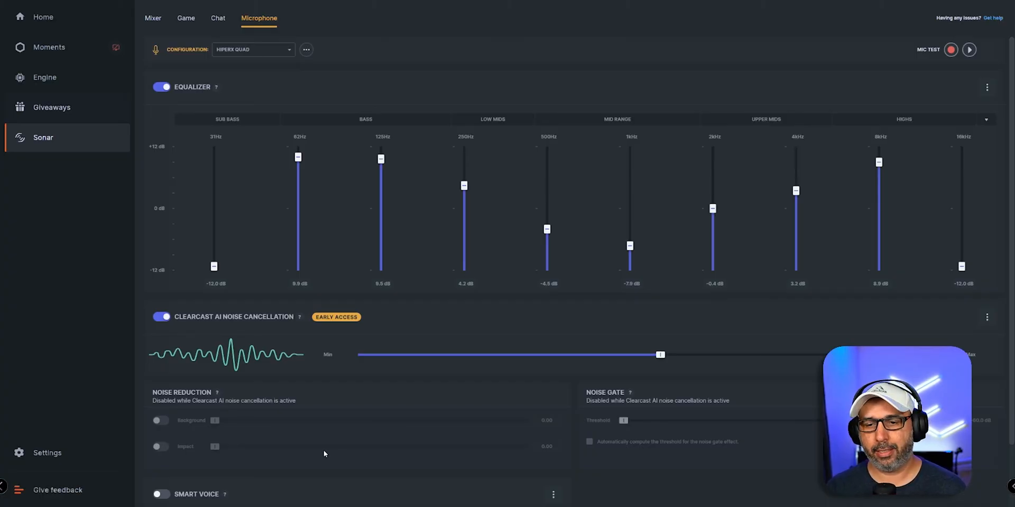
{"action": "mouse_move", "coordinate": [304, 315]}
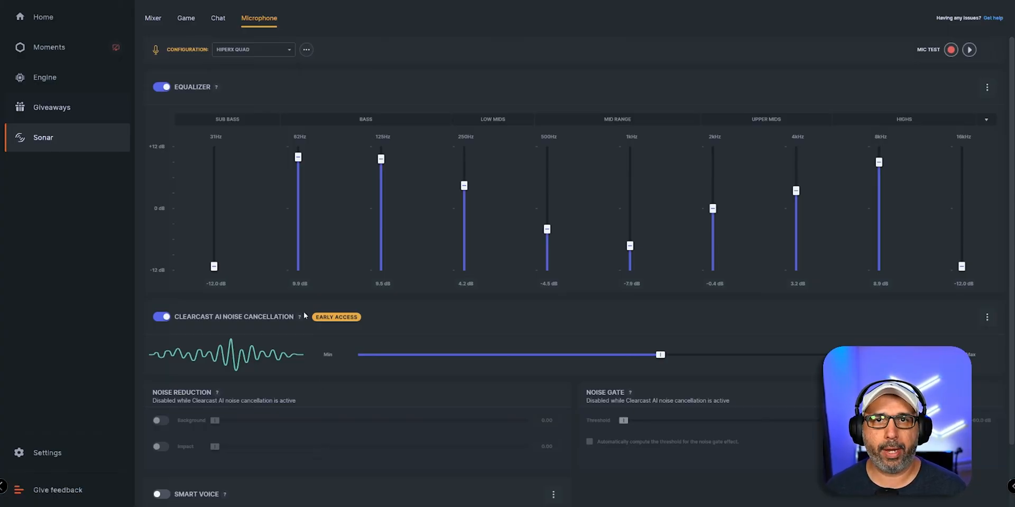
{"action": "mouse_move", "coordinate": [332, 387]}
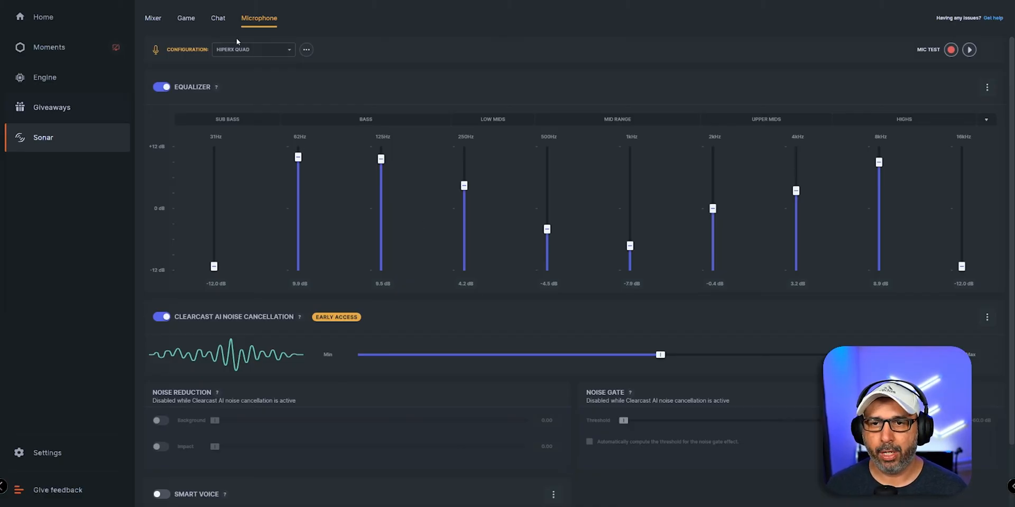
{"action": "left_click", "coordinate": [153, 18]}
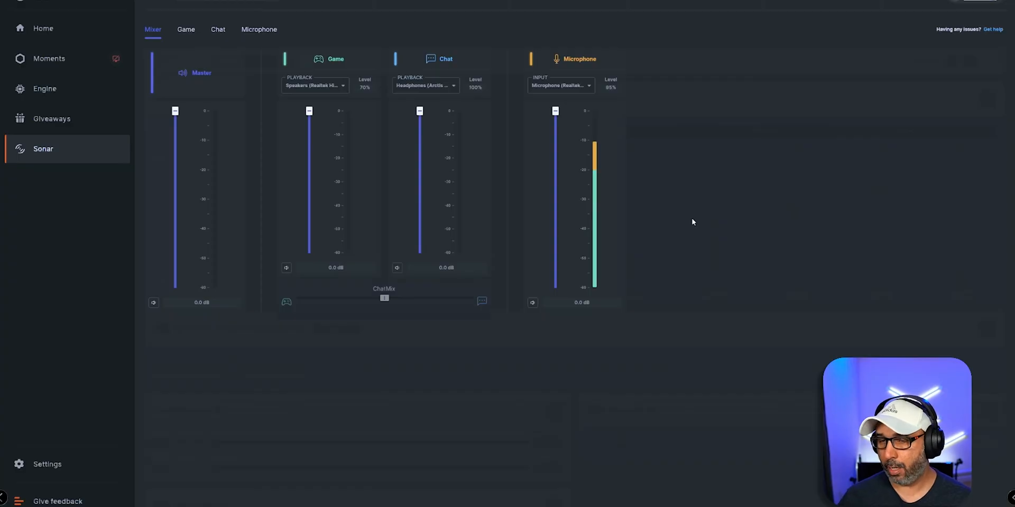
Return to the Microphone settings showing the MAONO LAVALIER configuration.
{"action": "left_click", "coordinate": [259, 30]}
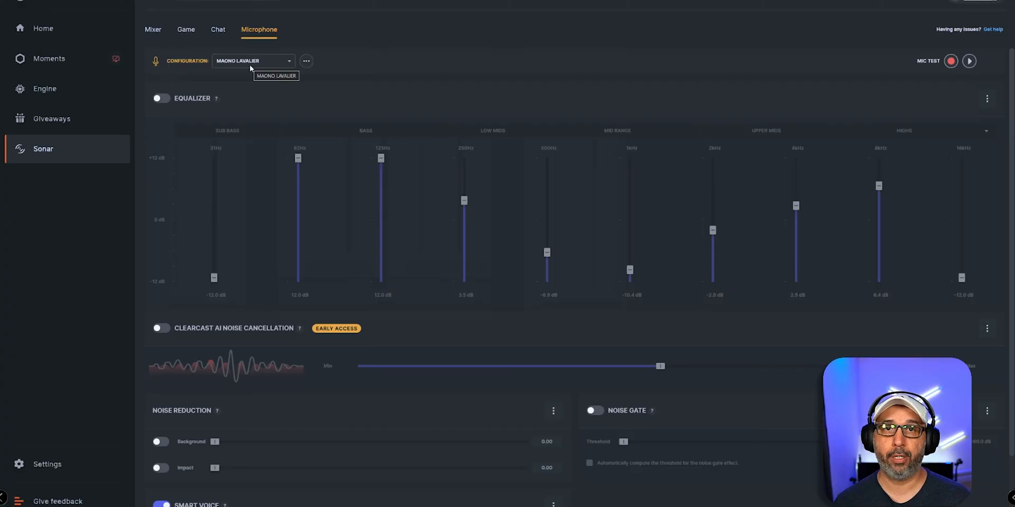
{"action": "mouse_move", "coordinate": [216, 62]}
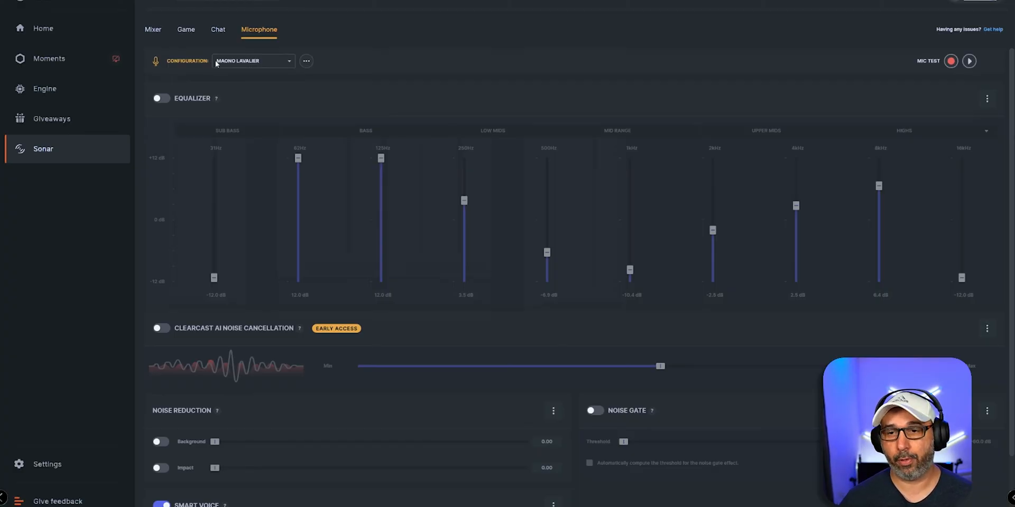
Switch on ClearCast AI noise cancellation for the Maono Lavalier microphone.
{"action": "scroll", "scroll_direction": "down", "scroll_amount": 3}
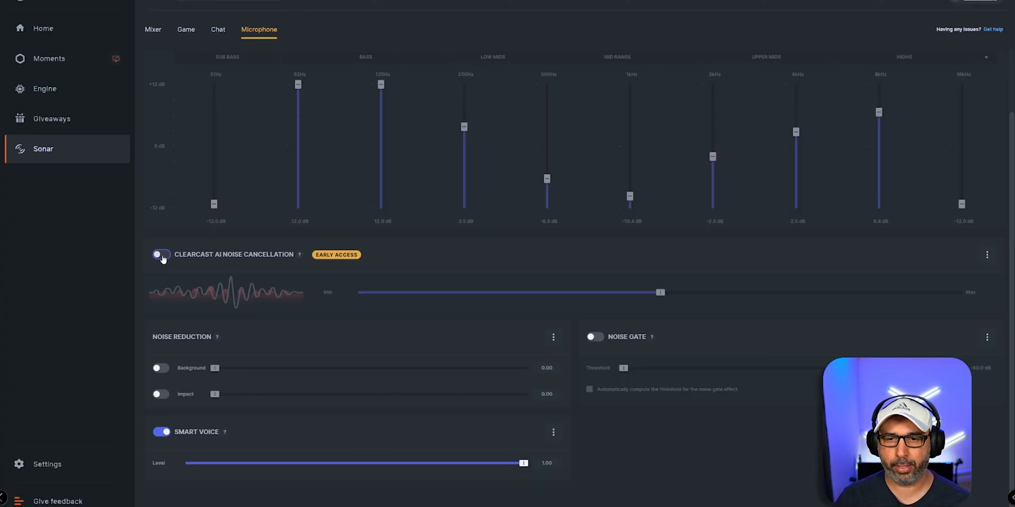
{"action": "left_click", "coordinate": [160, 255]}
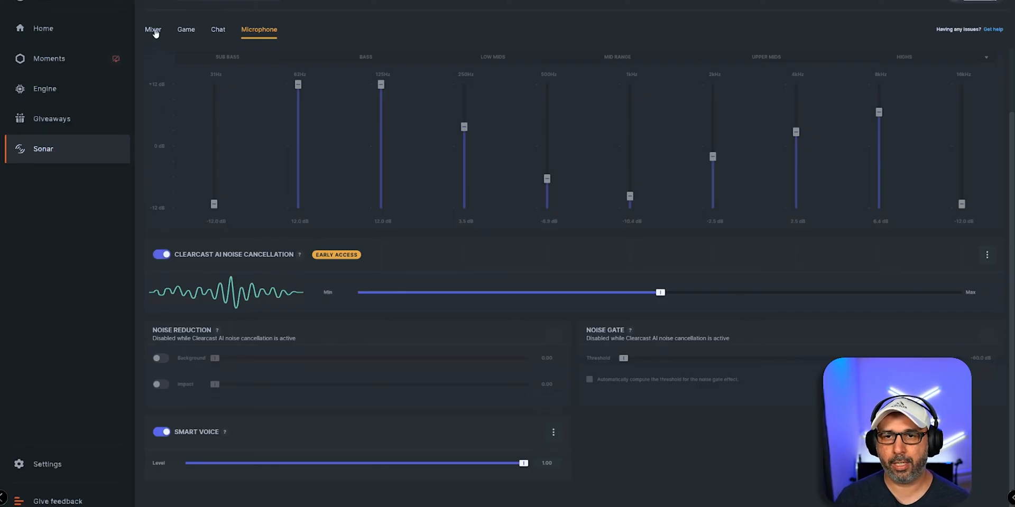
Check the mixer mic level, then switch on the Maono Lavalier equalizer.
{"action": "left_click", "coordinate": [152, 30]}
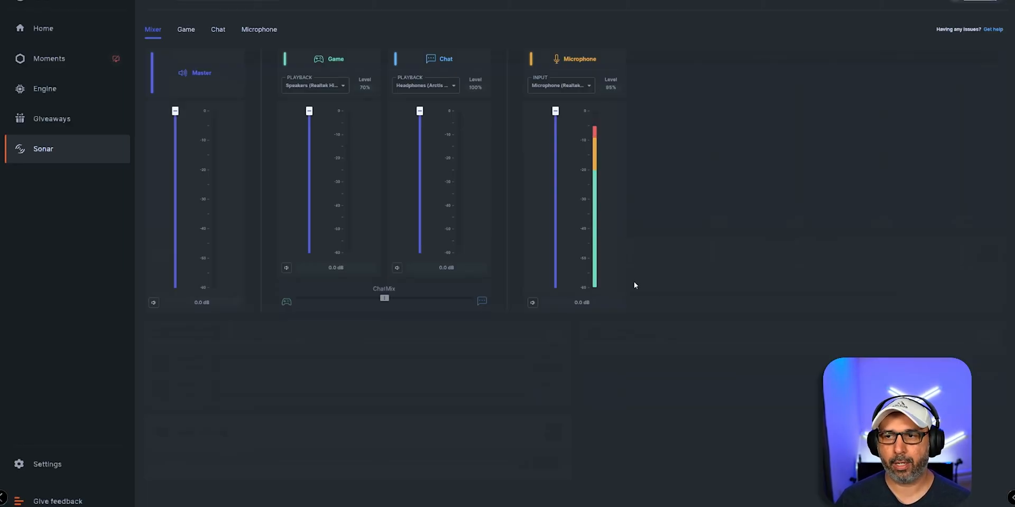
{"action": "left_click", "coordinate": [259, 30]}
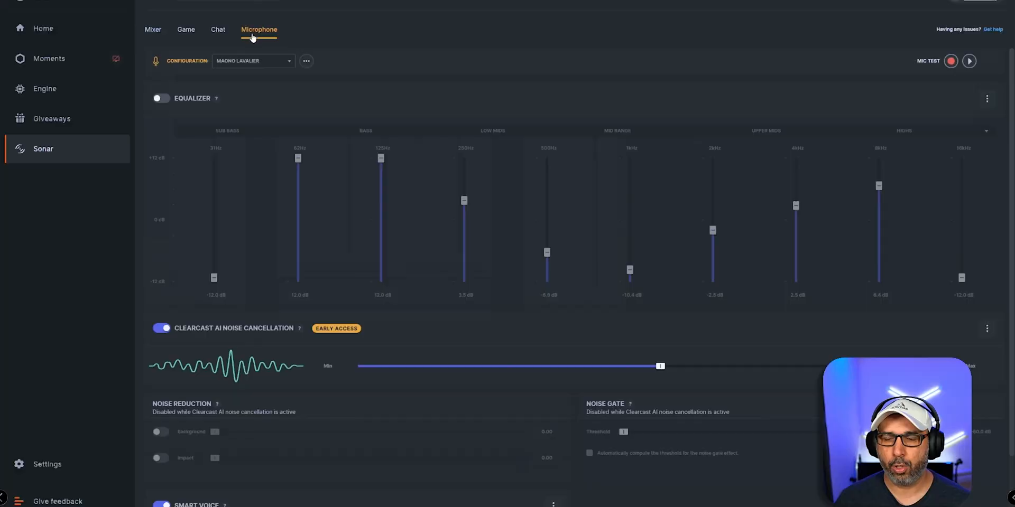
{"action": "mouse_move", "coordinate": [253, 388]}
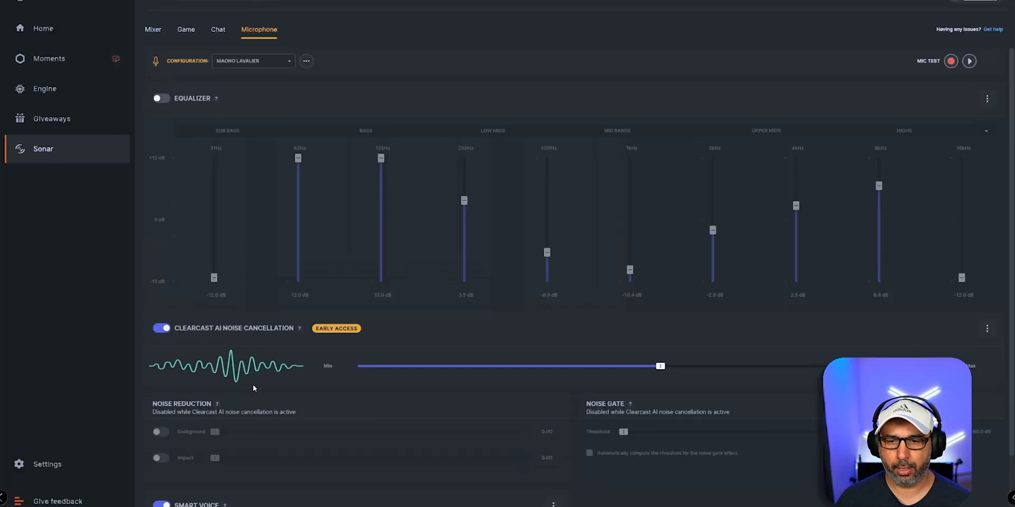
{"action": "scroll", "scroll_direction": "down", "scroll_amount": 3}
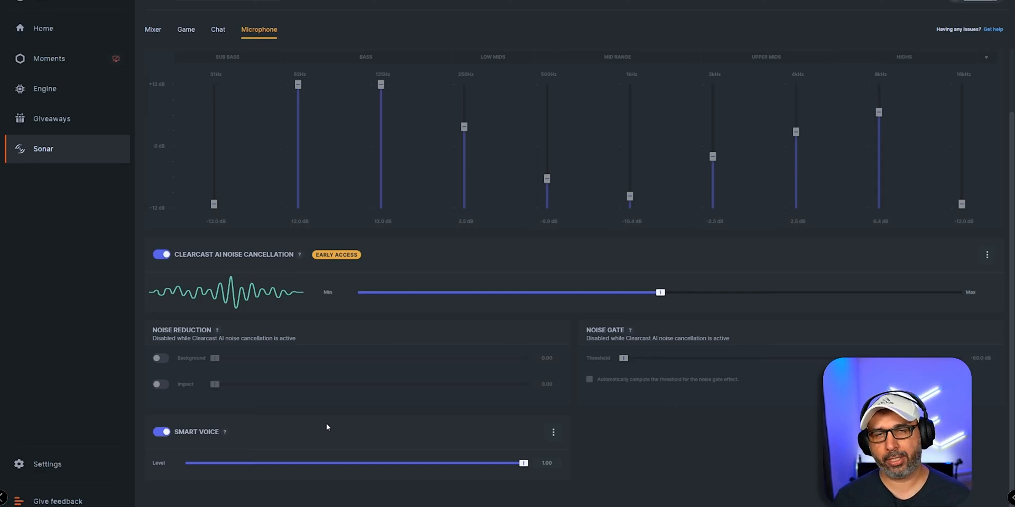
{"action": "mouse_move", "coordinate": [192, 443]}
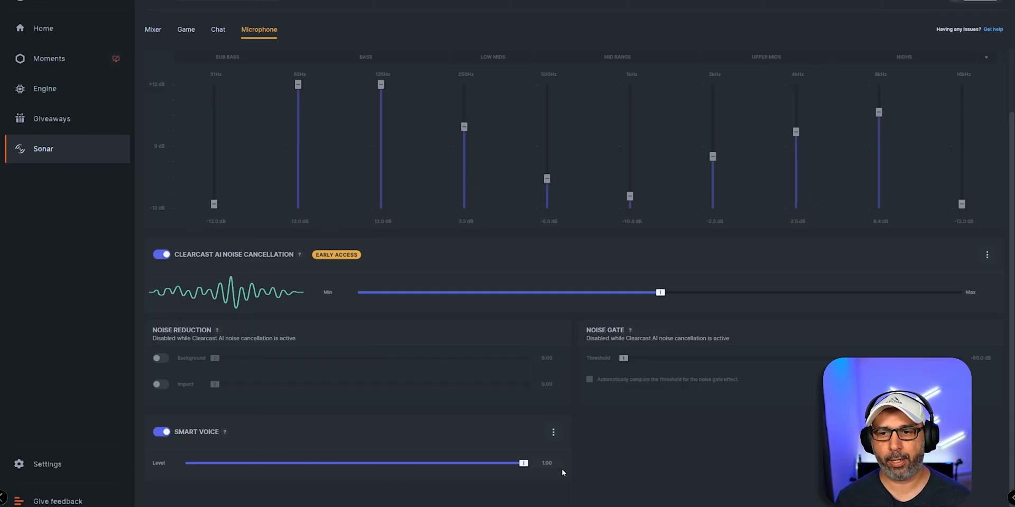
{"action": "mouse_move", "coordinate": [383, 419]}
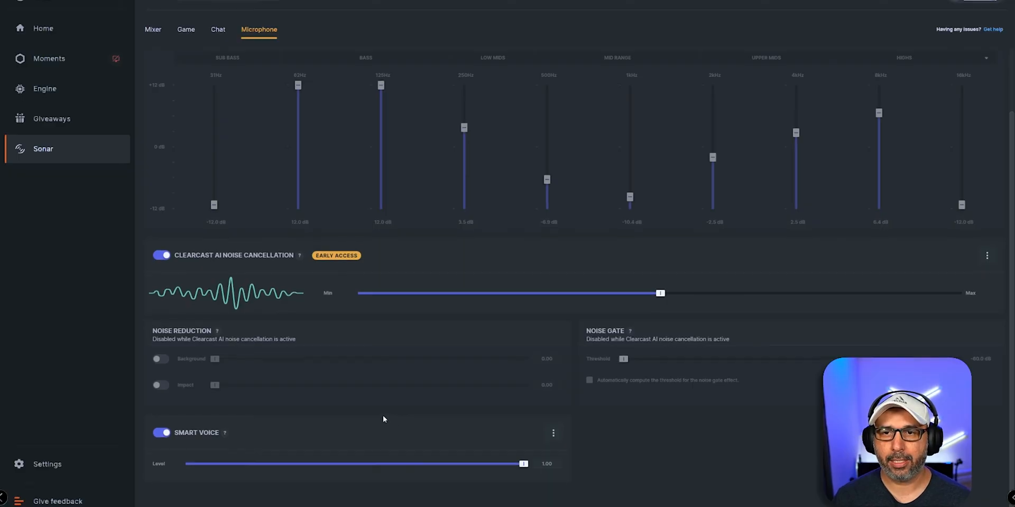
{"action": "left_click", "coordinate": [152, 30]}
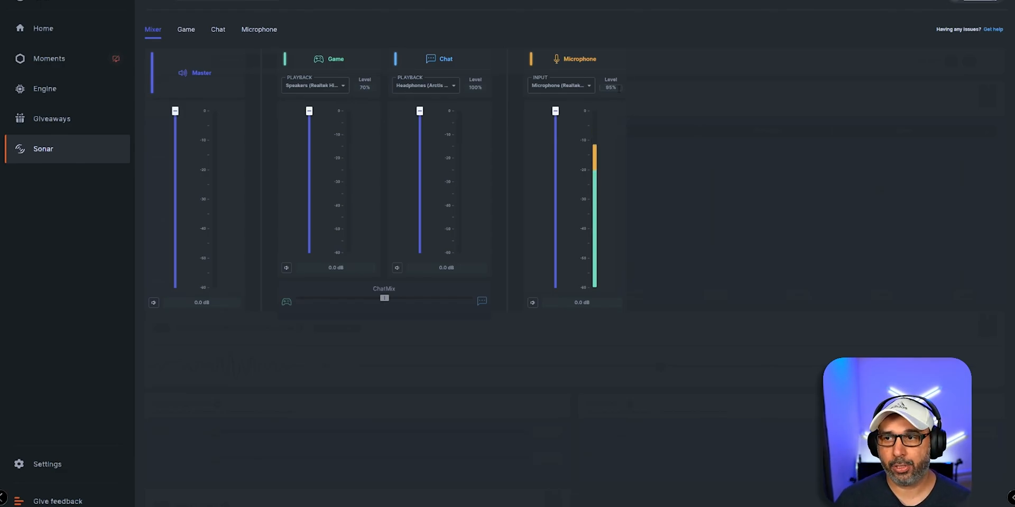
{"action": "left_click", "coordinate": [259, 29]}
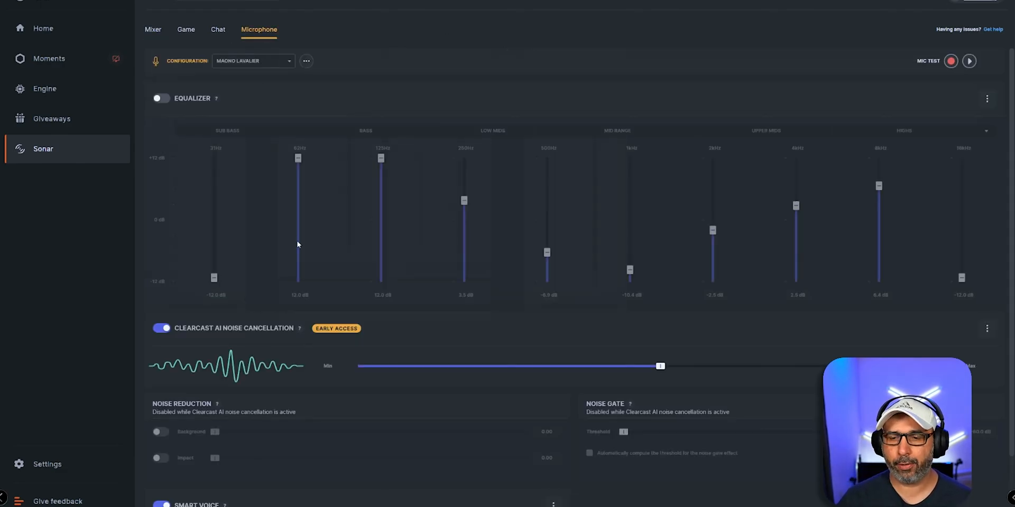
{"action": "left_click", "coordinate": [160, 97]}
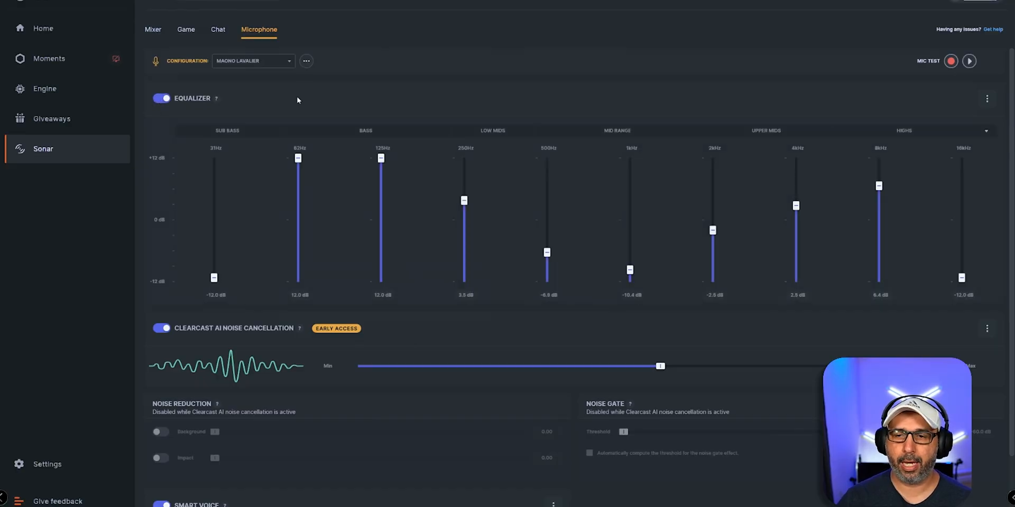